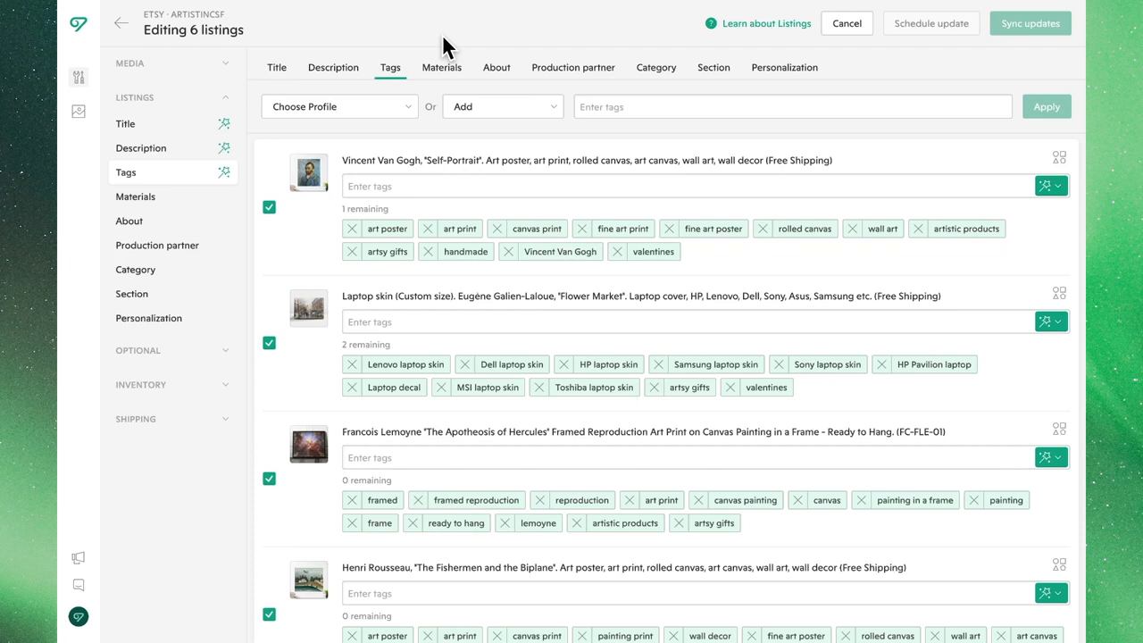
pyautogui.moveTo(360, 116)
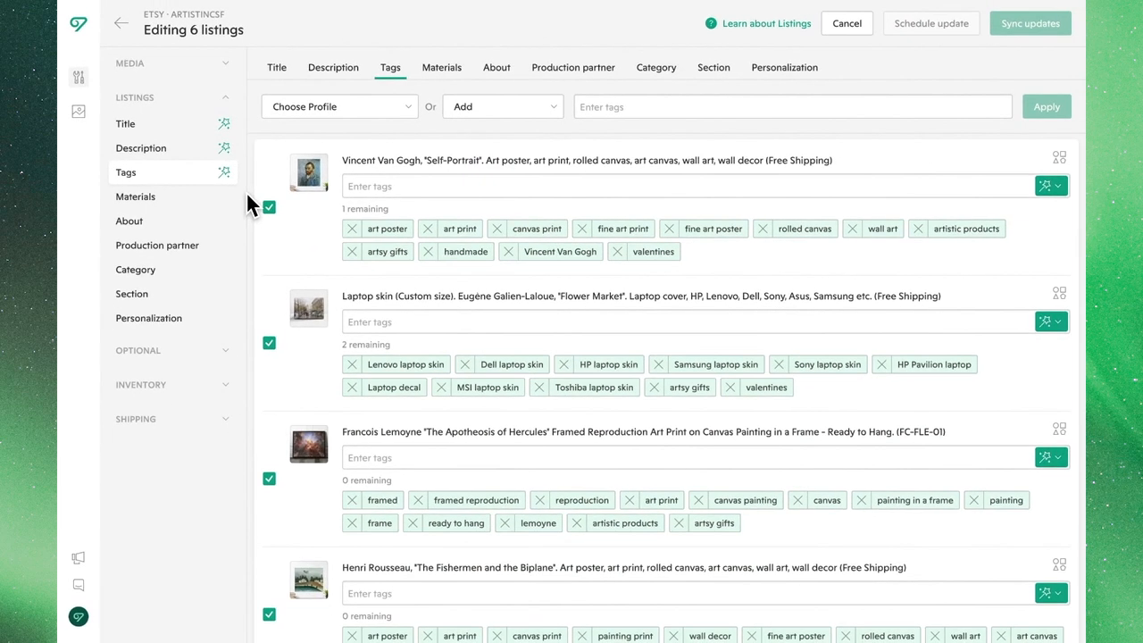
pyautogui.moveTo(441, 81)
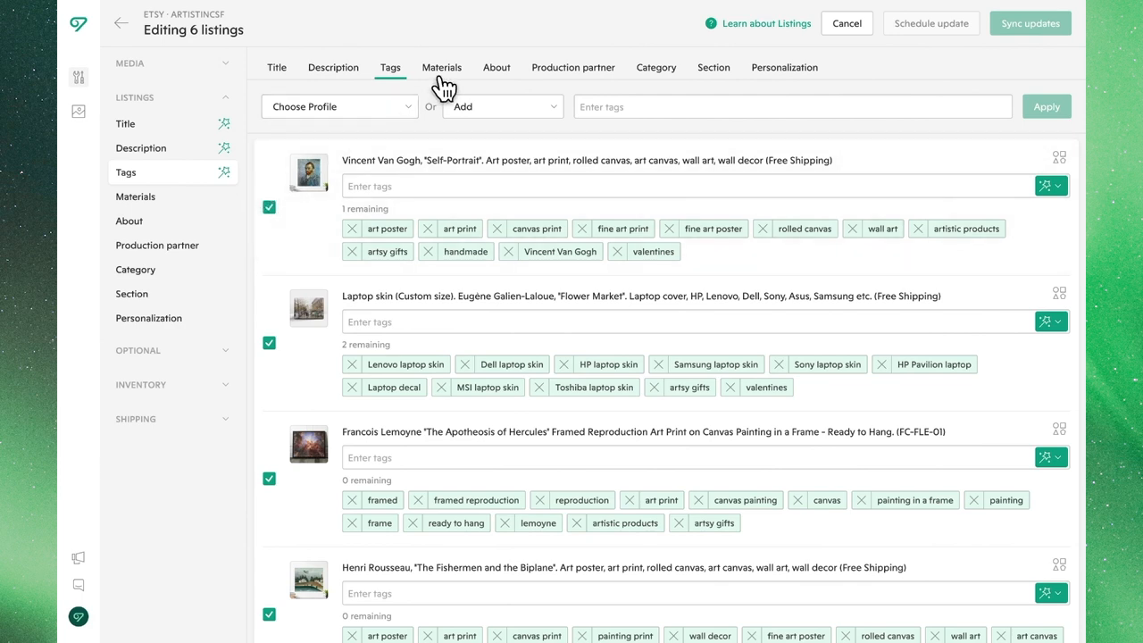
# Bulk-add the tag 'gift ideas' to every listing with a free tag slot.
pyautogui.click(441, 67)
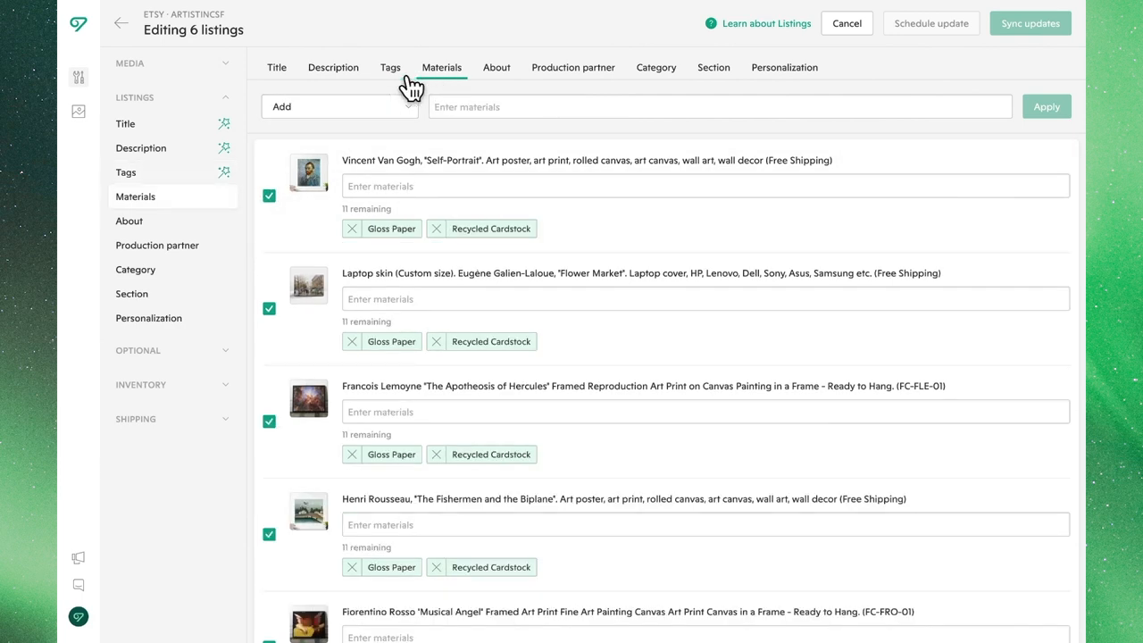
pyautogui.click(390, 67)
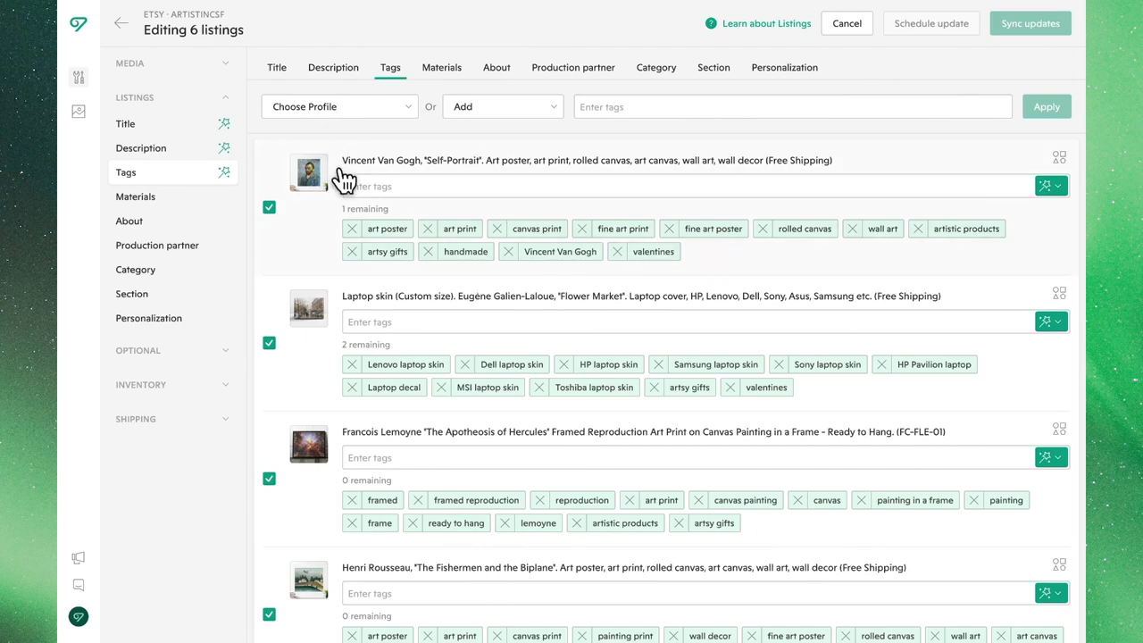
pyautogui.scroll(-3)
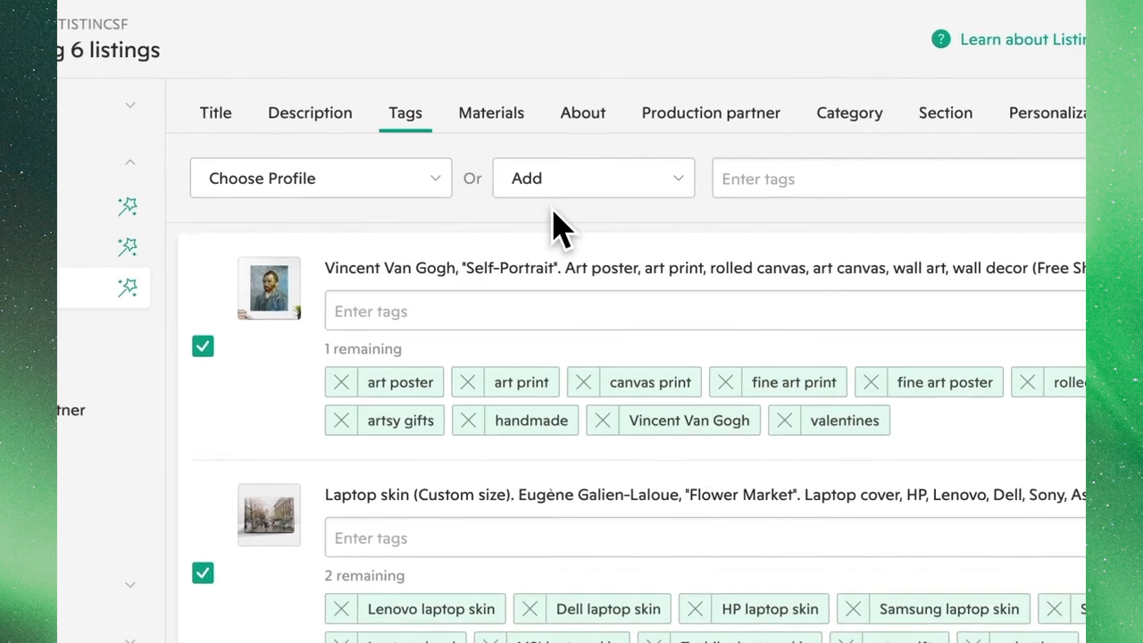
pyautogui.click(593, 178)
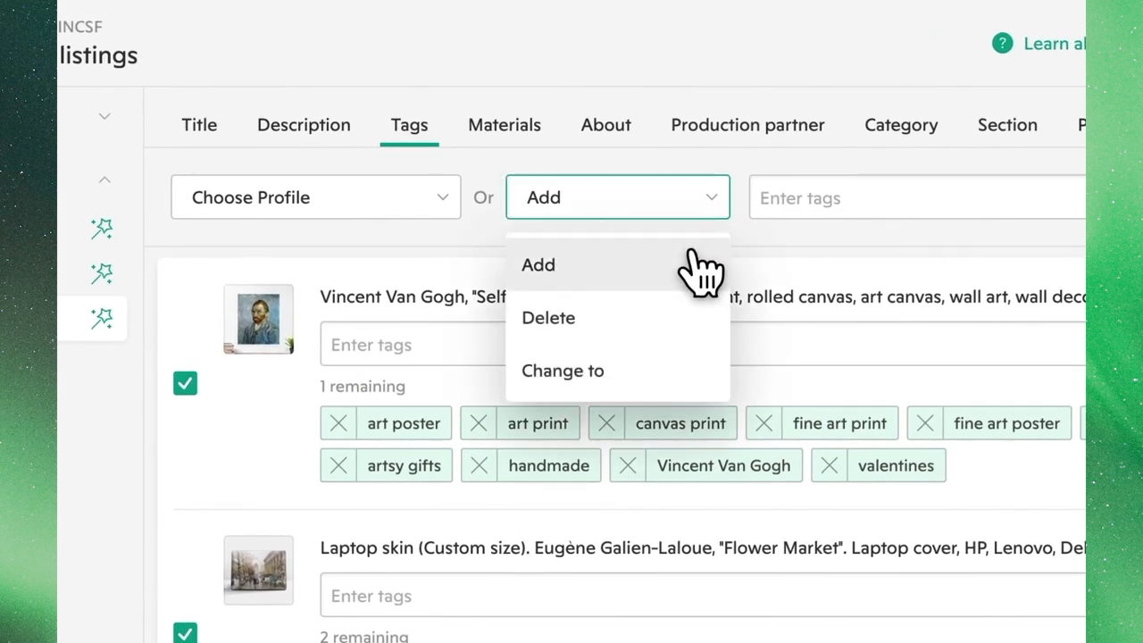
pyautogui.moveTo(705, 352)
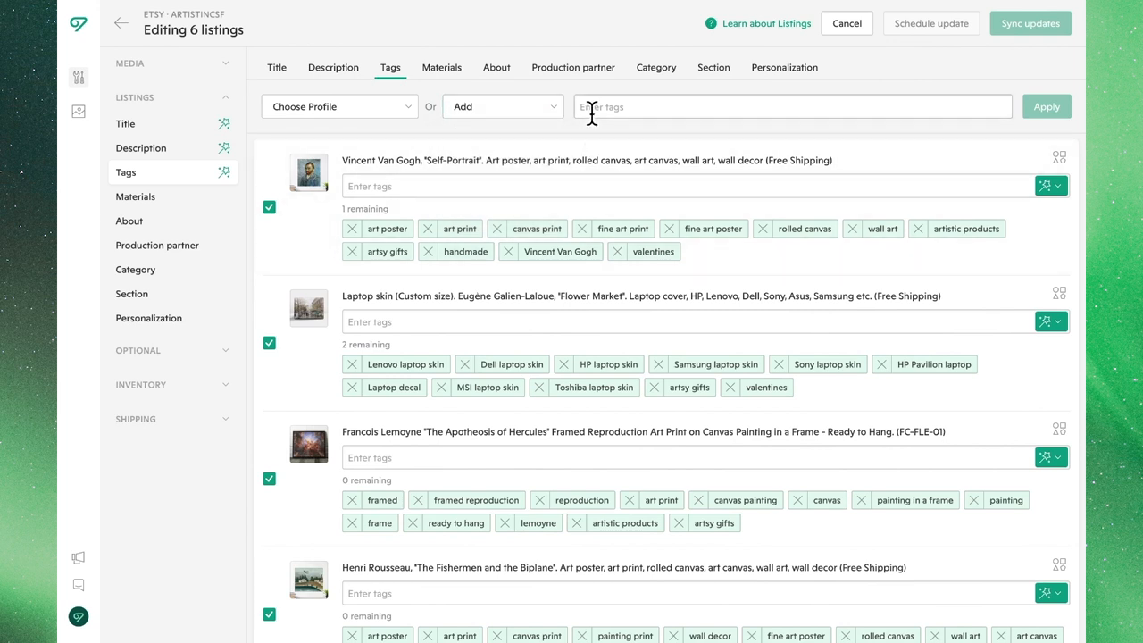
pyautogui.click(791, 106)
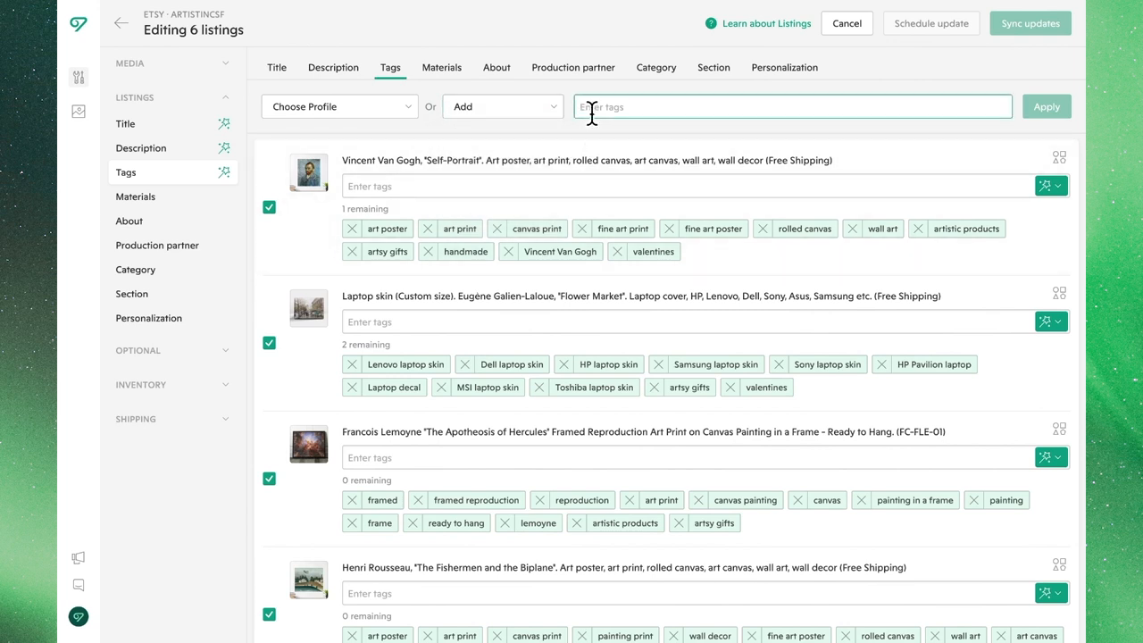
pyautogui.write('gift ideas')
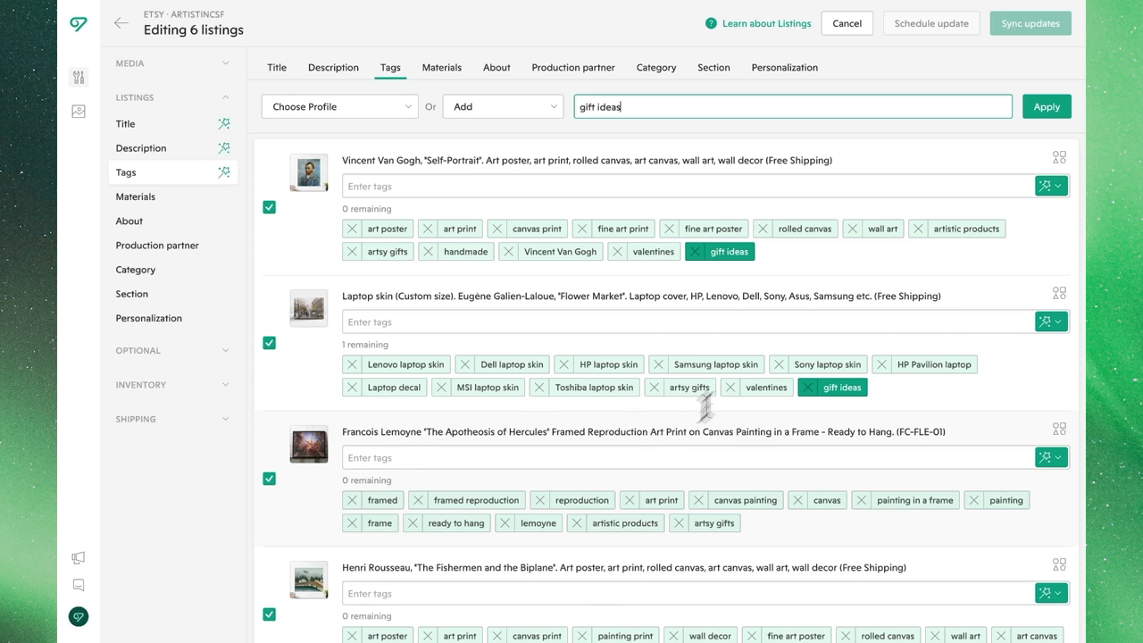
pyautogui.click(1045, 106)
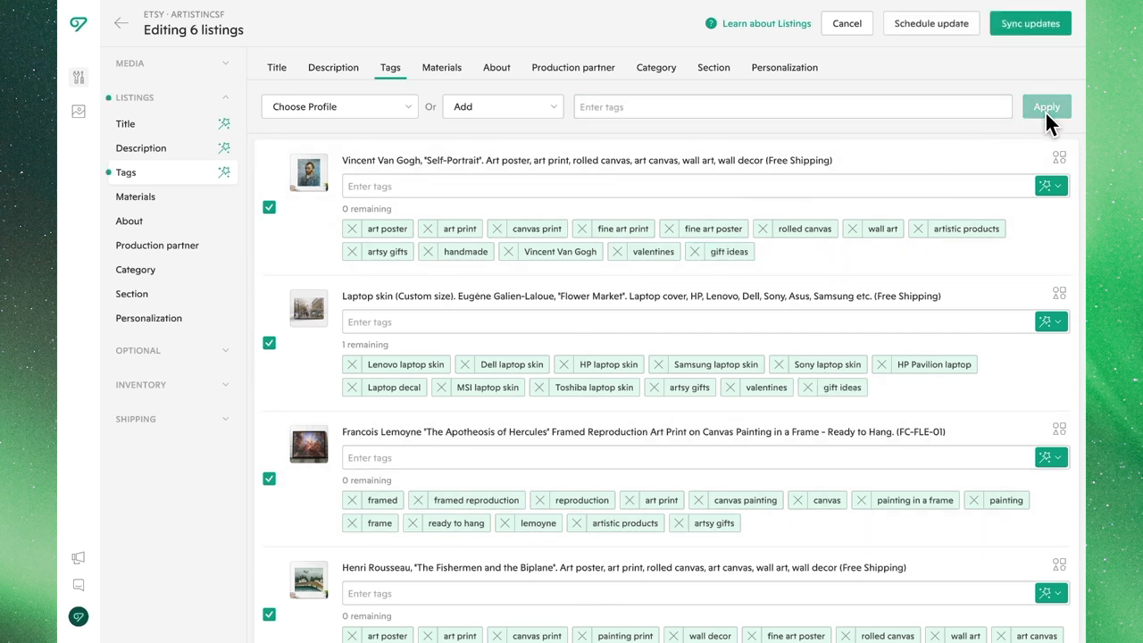
pyautogui.moveTo(1048, 123)
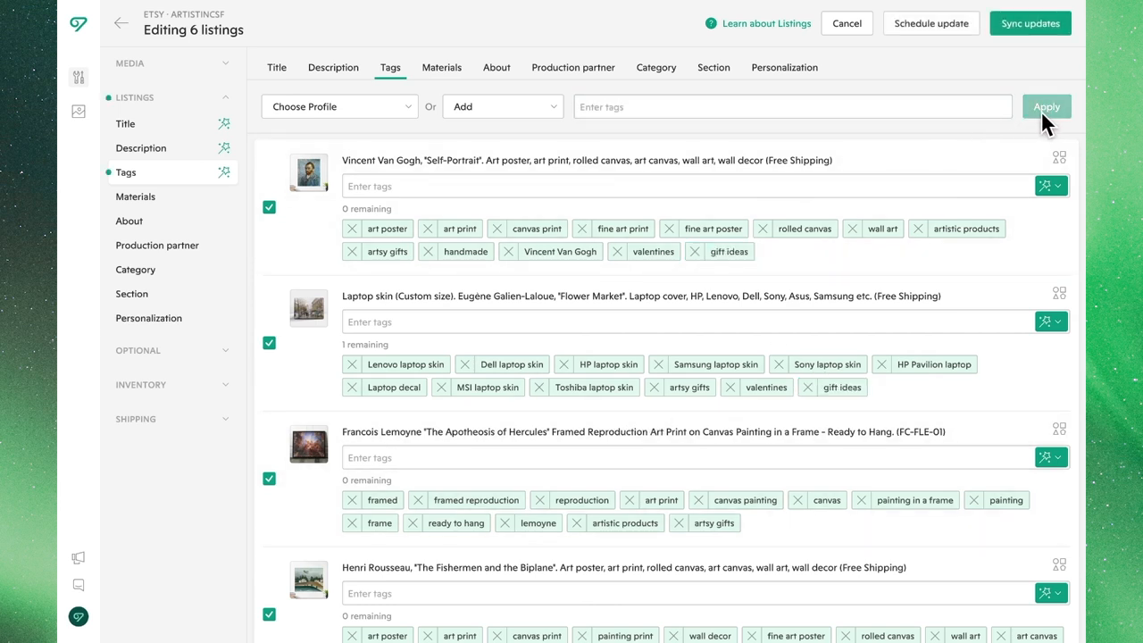
pyautogui.click(502, 107)
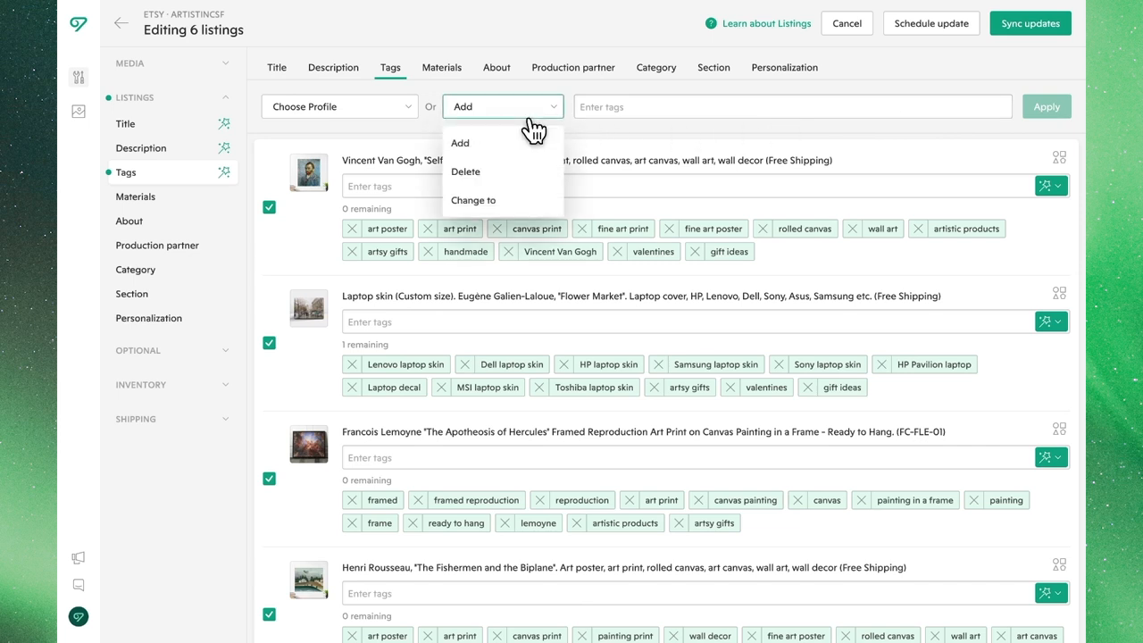
# Bulk-delete the 'valentines' tag from all listings.
pyautogui.click(465, 171)
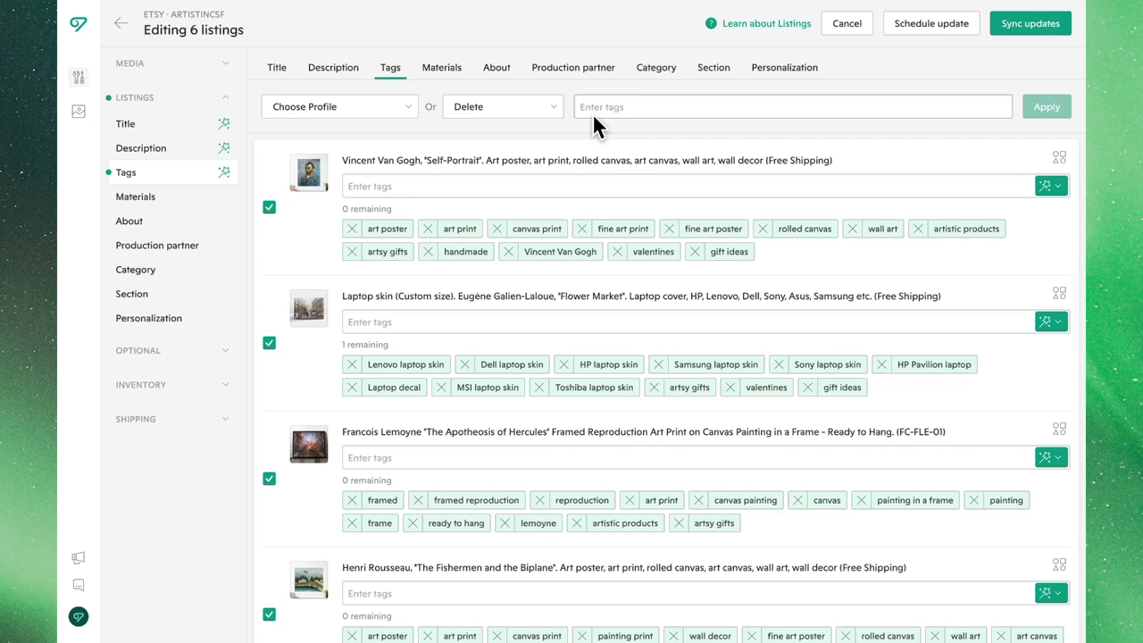
pyautogui.write('valentines')
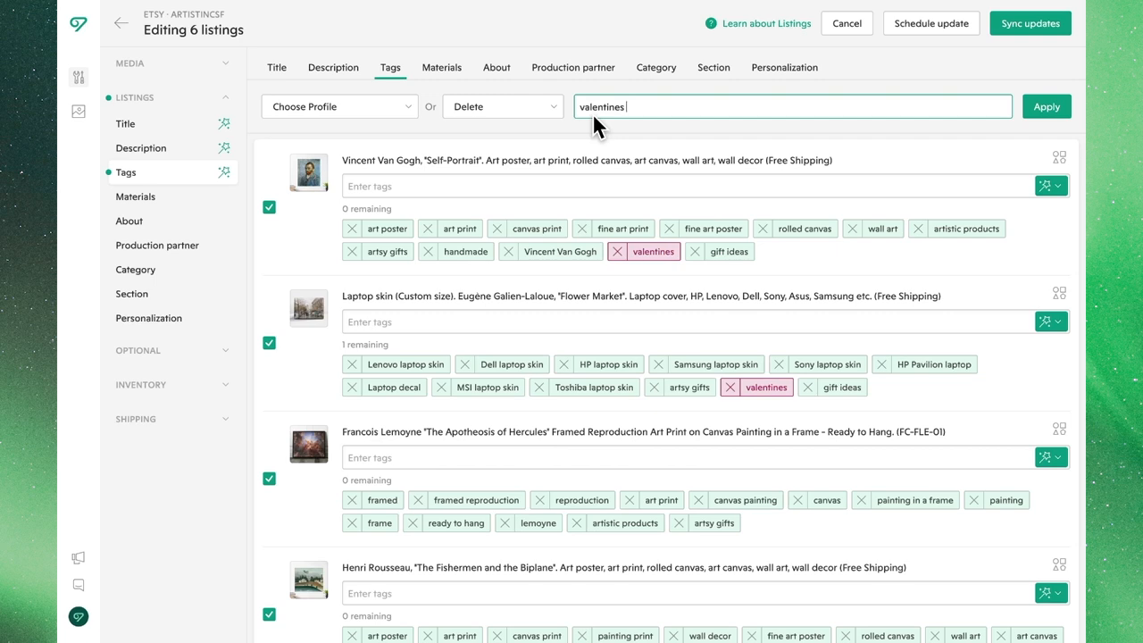
pyautogui.moveTo(681, 275)
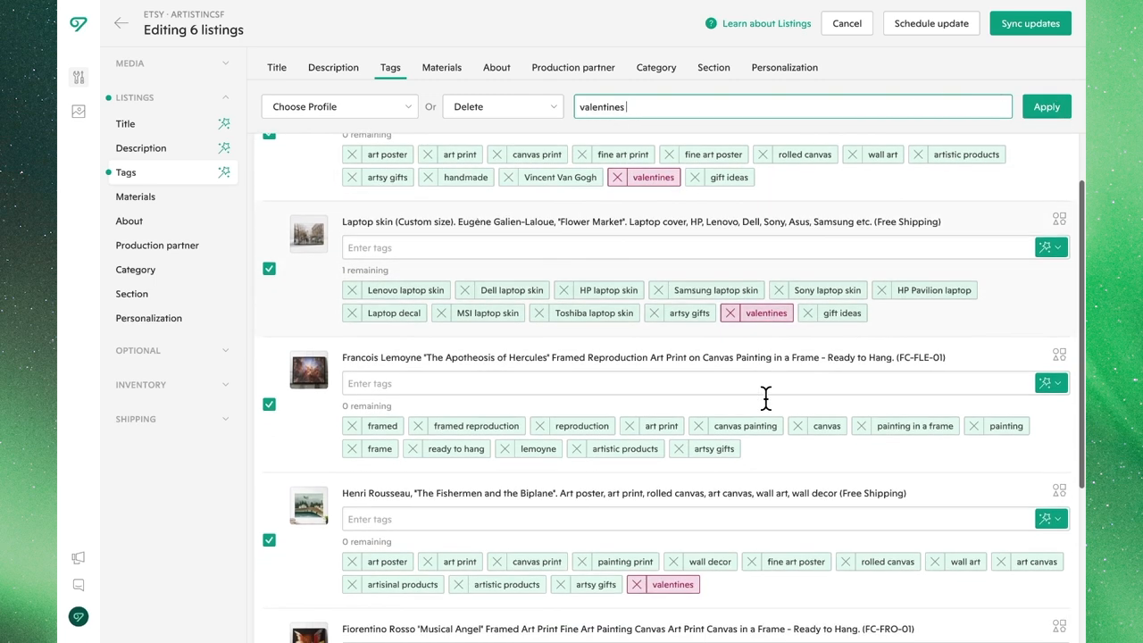
pyautogui.scroll(-3)
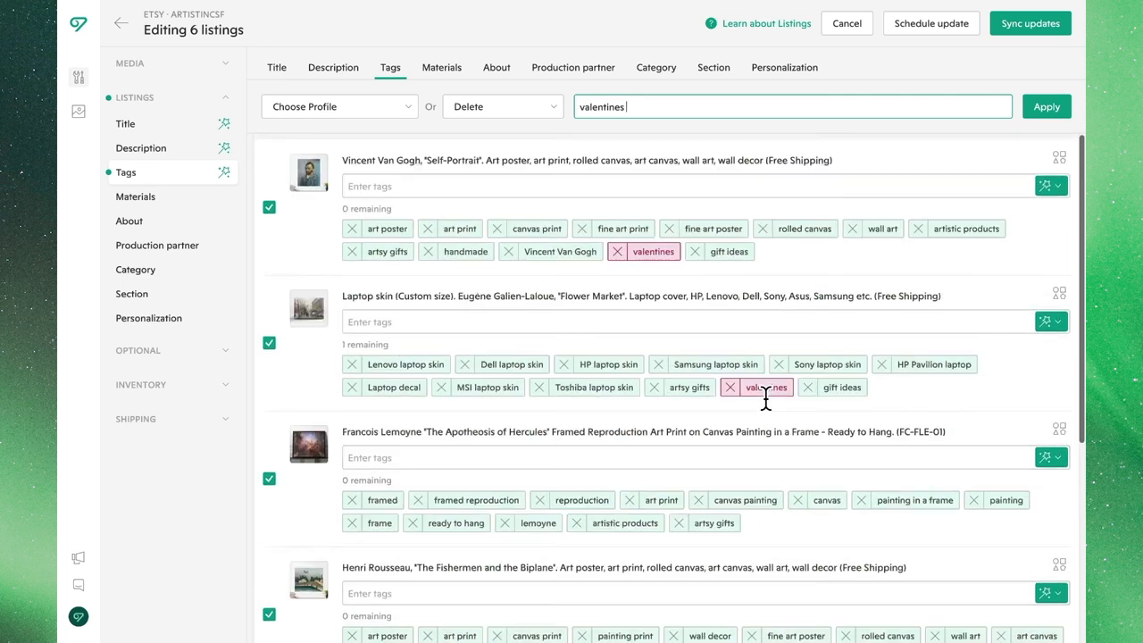
pyautogui.click(1045, 107)
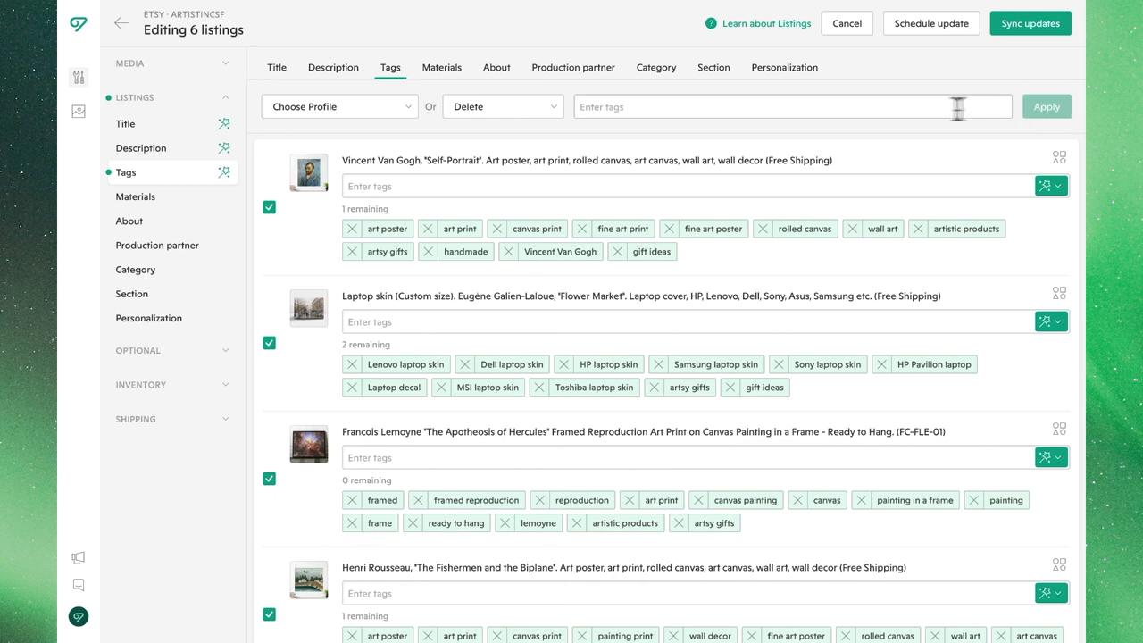
pyautogui.click(502, 106)
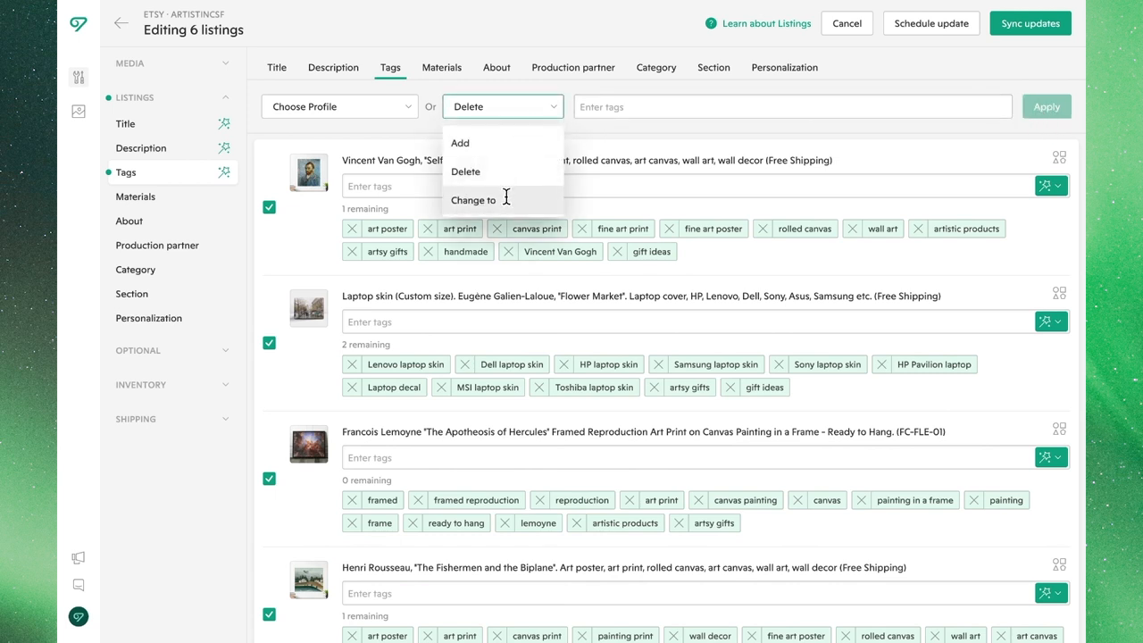
# Preview 'Change to' with 'new tags, separated by, comma,', then clear it unapplied.
pyautogui.click(473, 199)
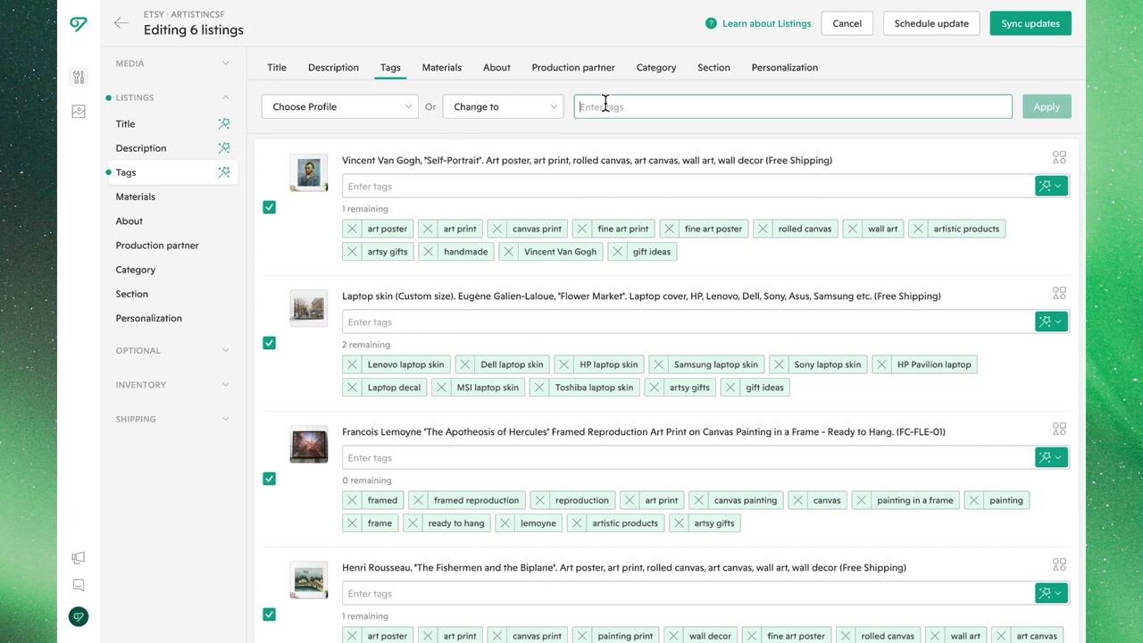
pyautogui.click(792, 106)
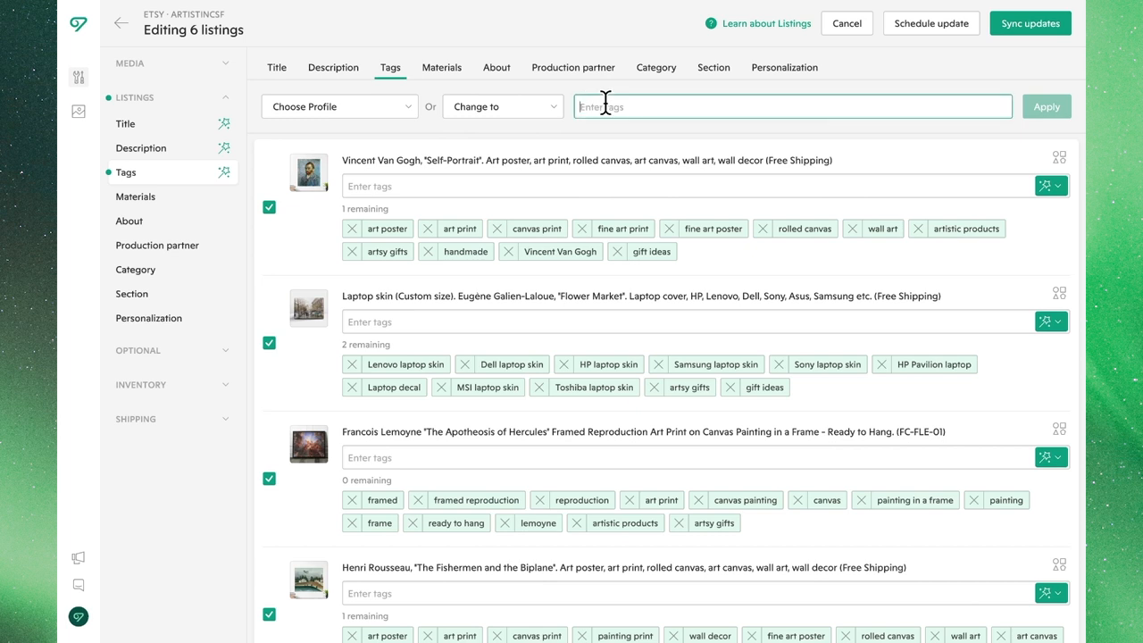
pyautogui.write('new tags, s')
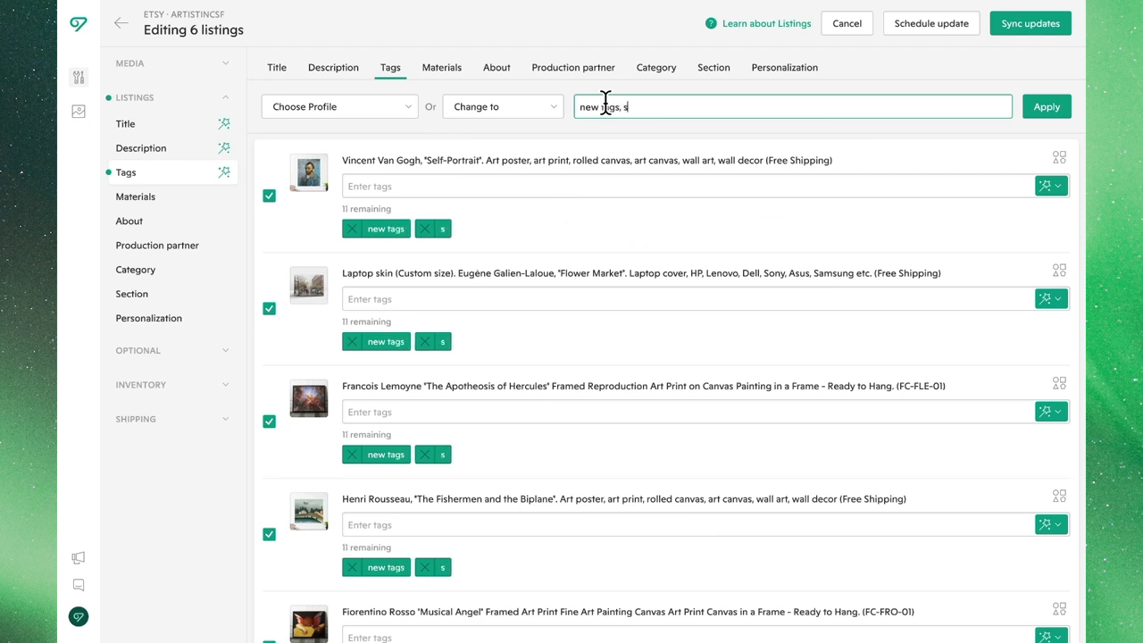
pyautogui.write('eparate')
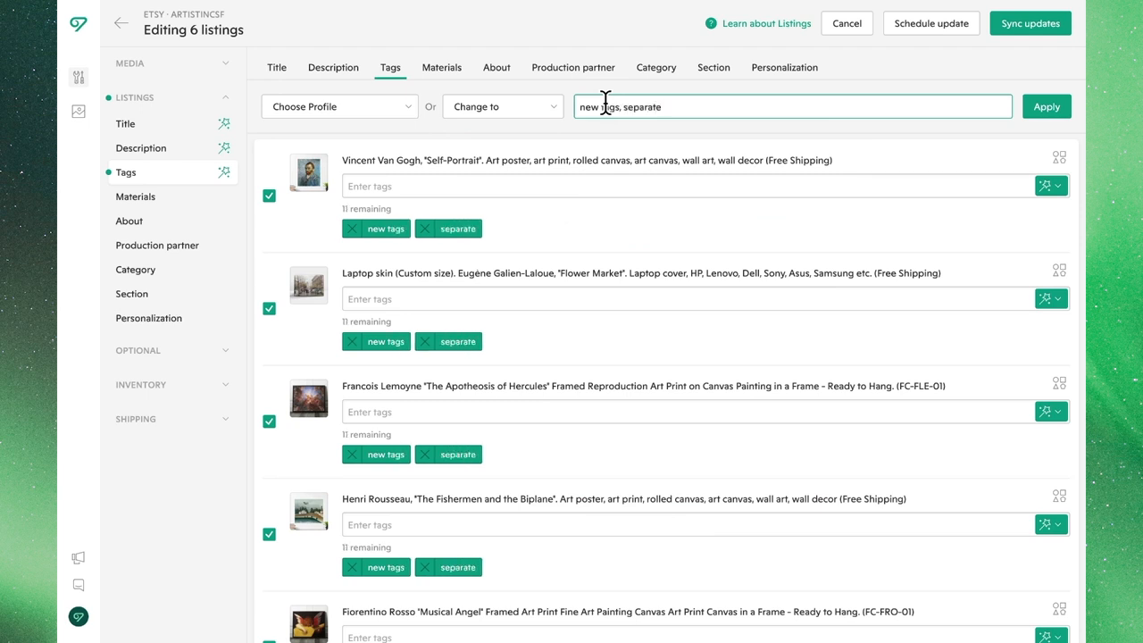
pyautogui.write('by,')
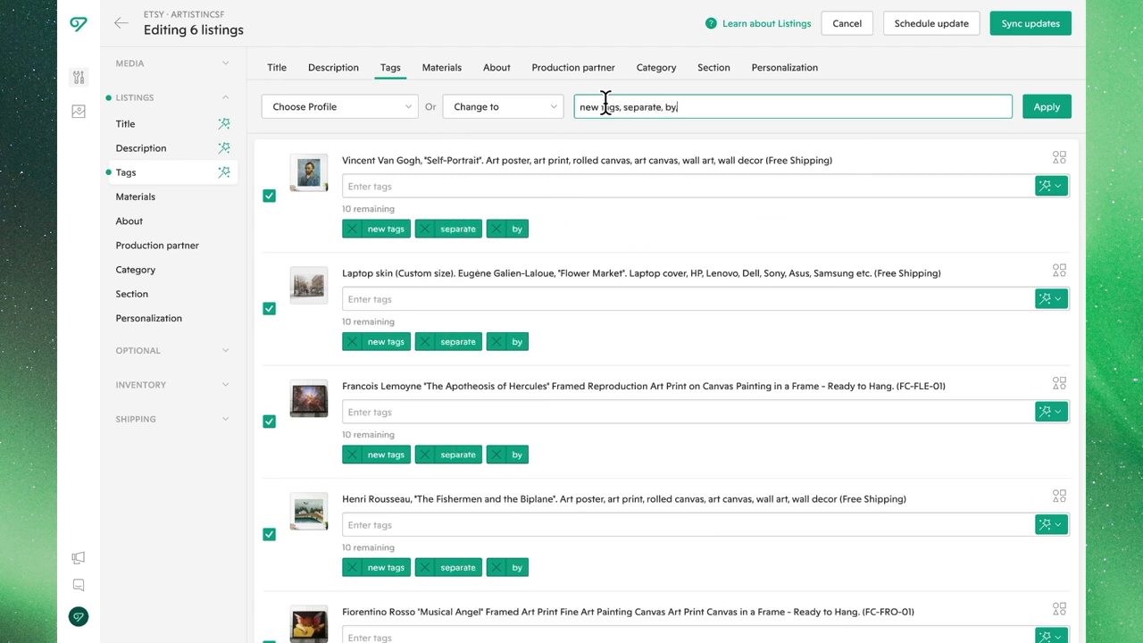
pyautogui.write('comma')
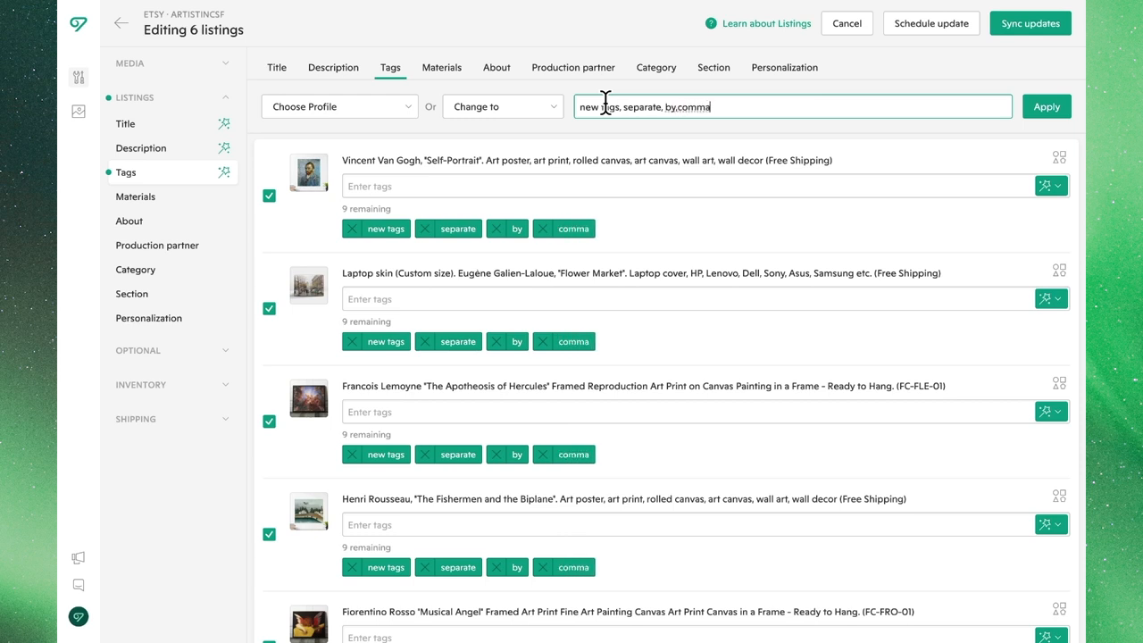
pyautogui.write(',')
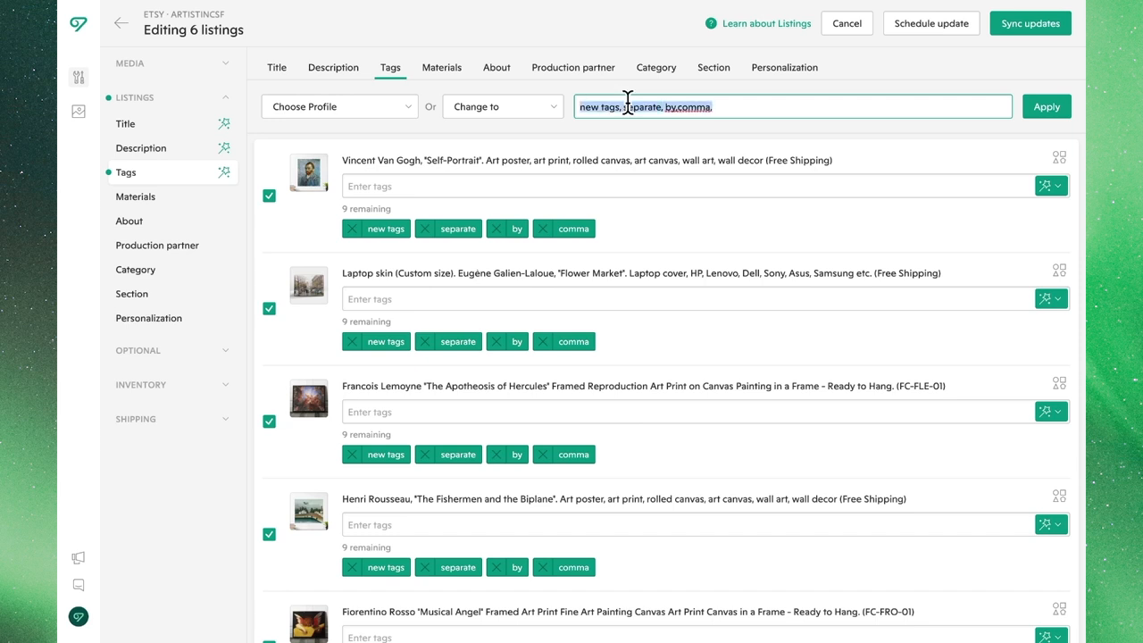
pyautogui.click(1045, 106)
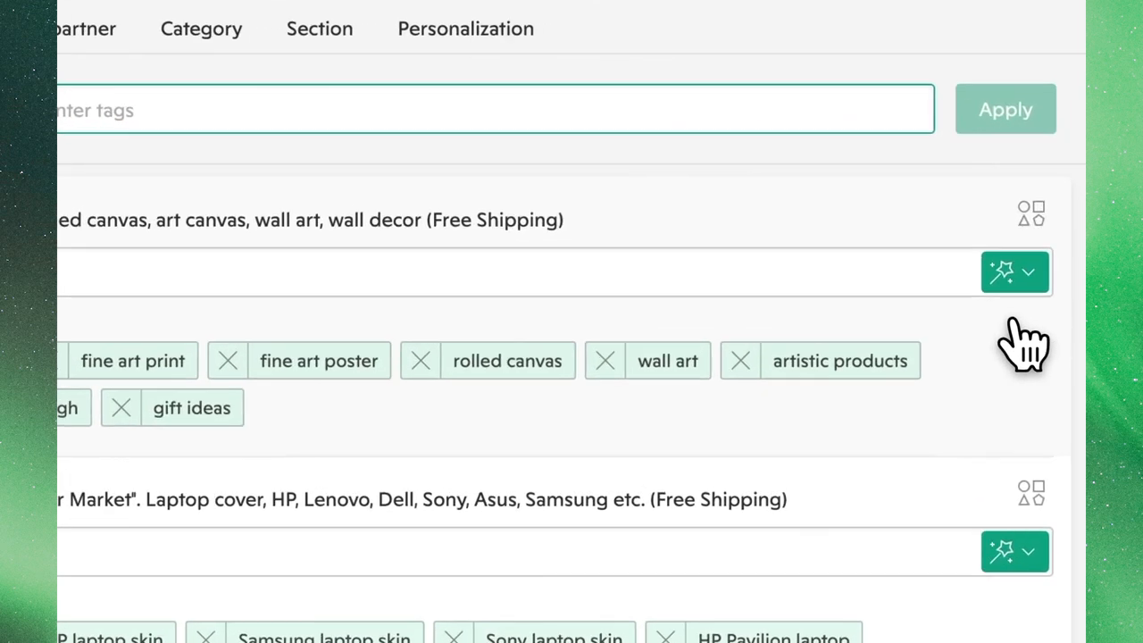
# Keep AI-generated replacement tags like artposter and VincentVanGogh for the Van Gogh poster.
pyautogui.scroll(-3)
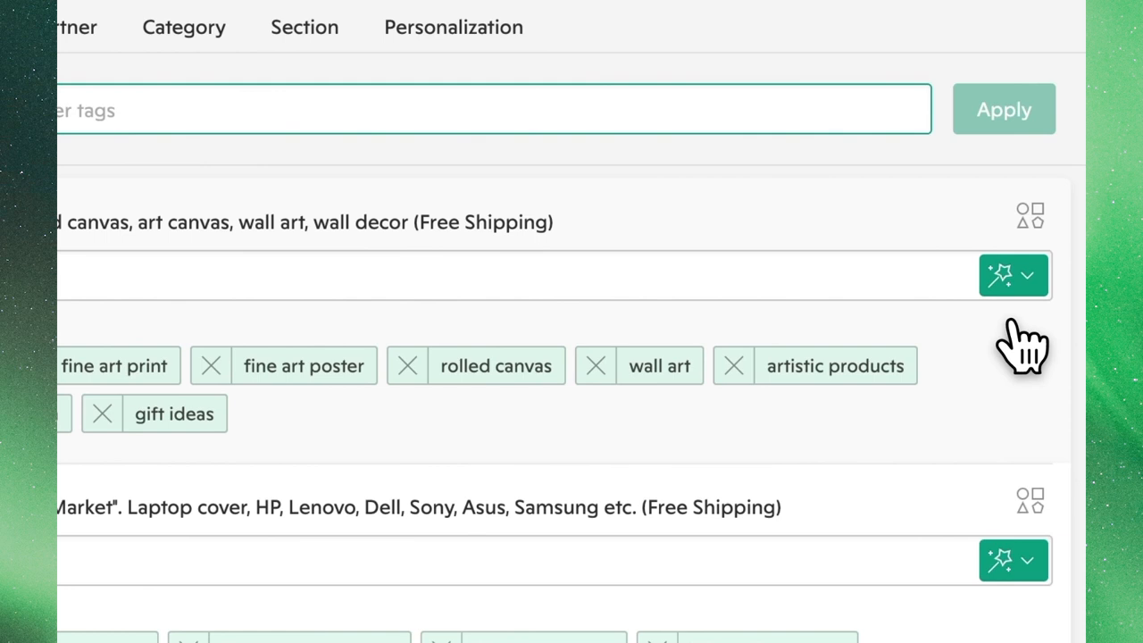
pyautogui.click(1027, 275)
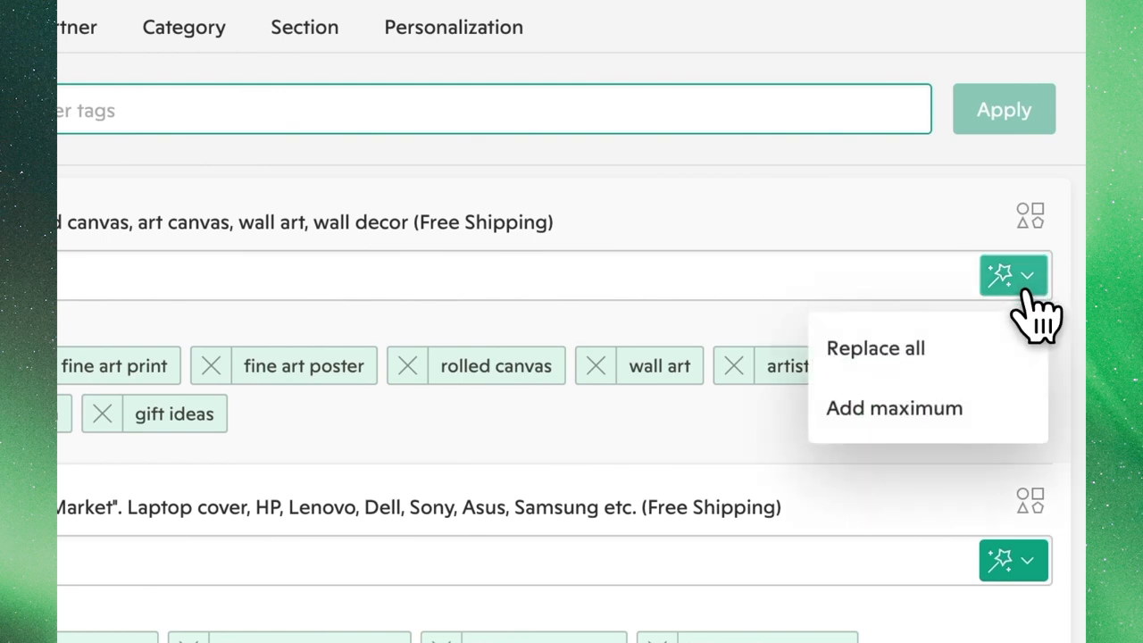
pyautogui.moveTo(893, 408)
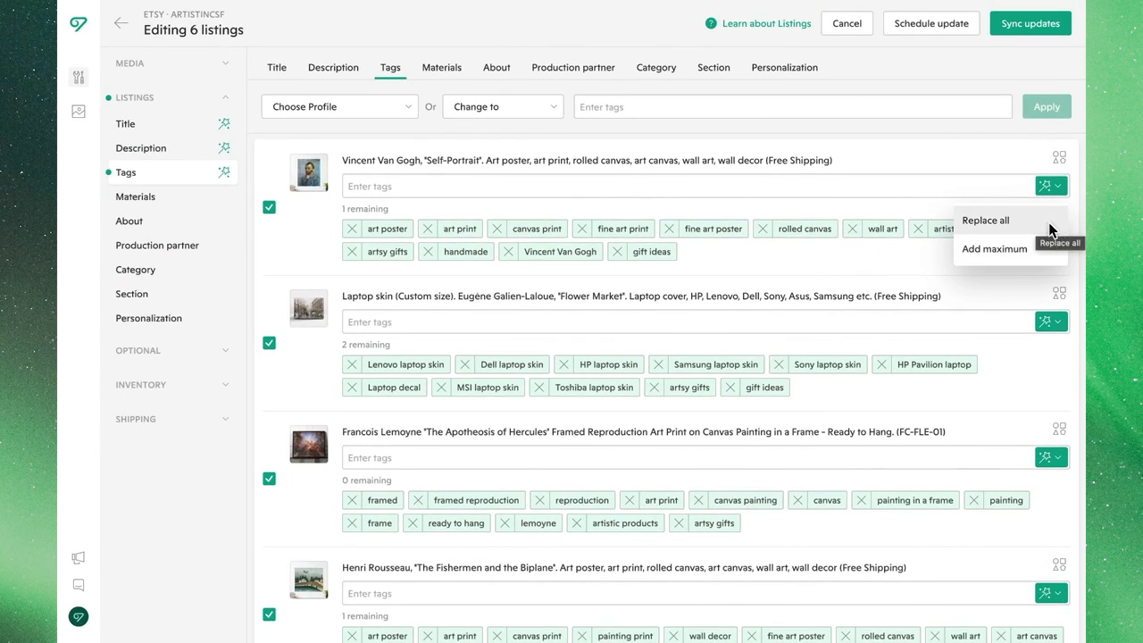
pyautogui.click(984, 220)
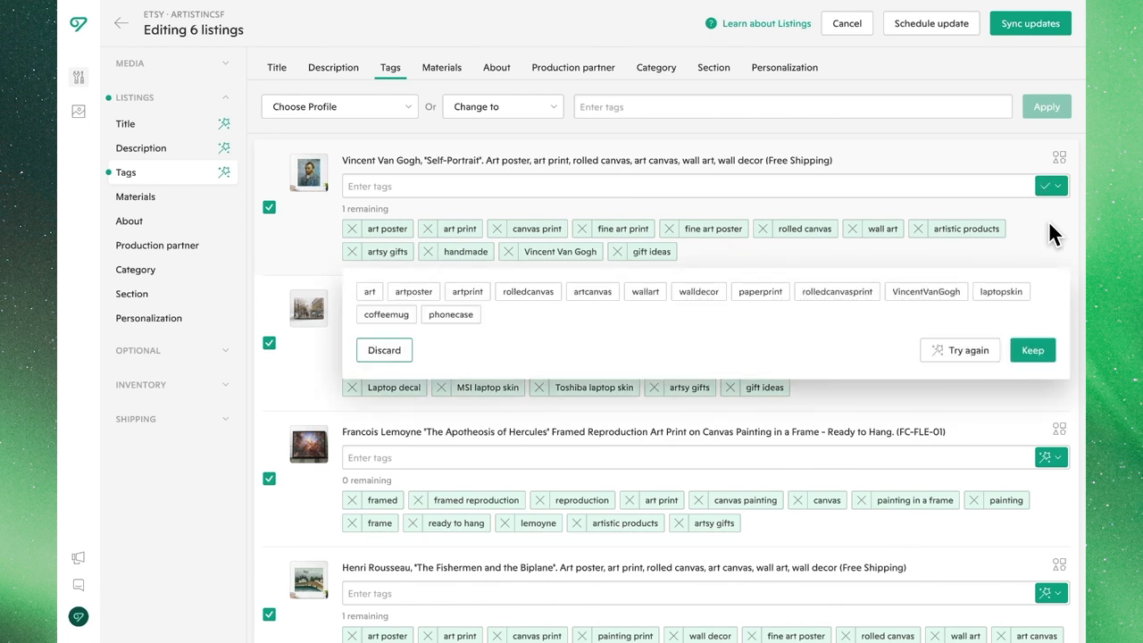
pyautogui.moveTo(1042, 286)
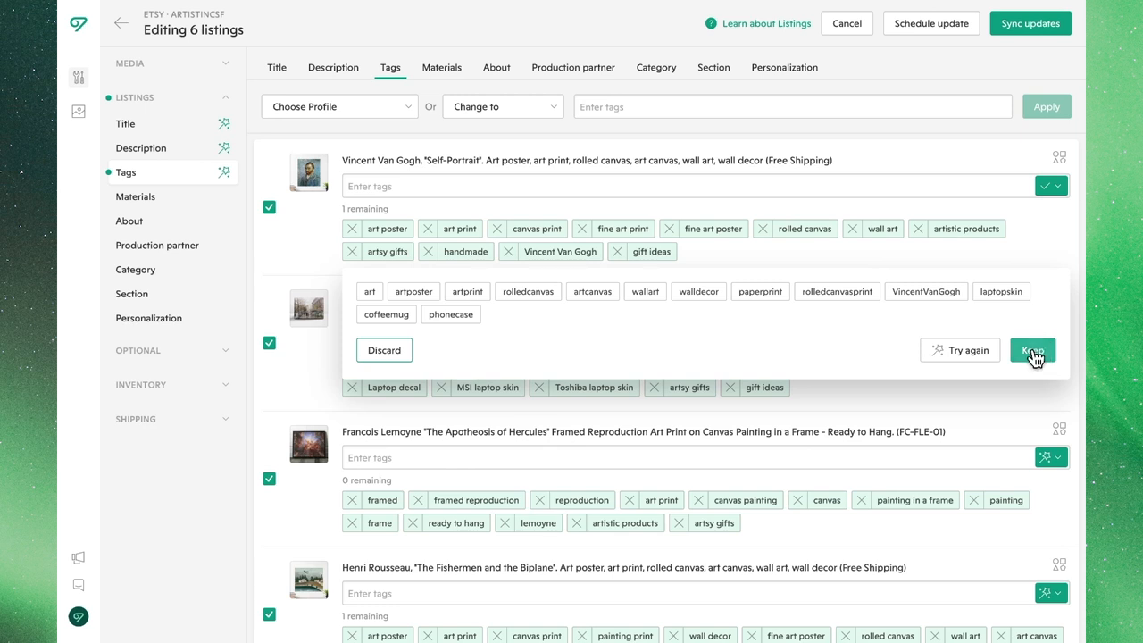
pyautogui.click(1032, 349)
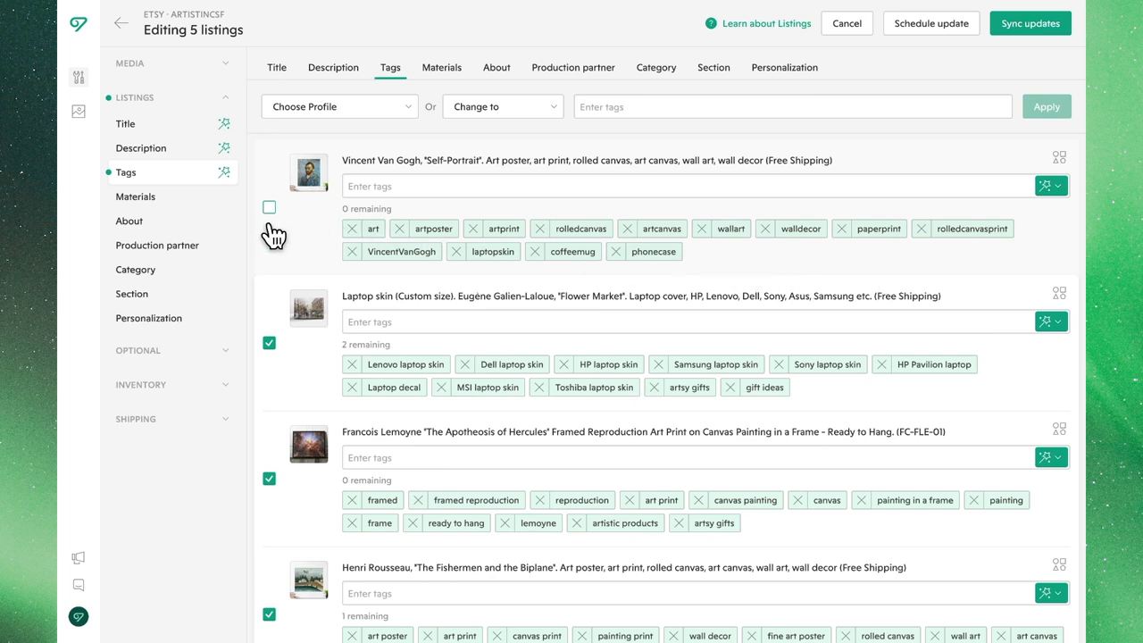
pyautogui.moveTo(284, 236)
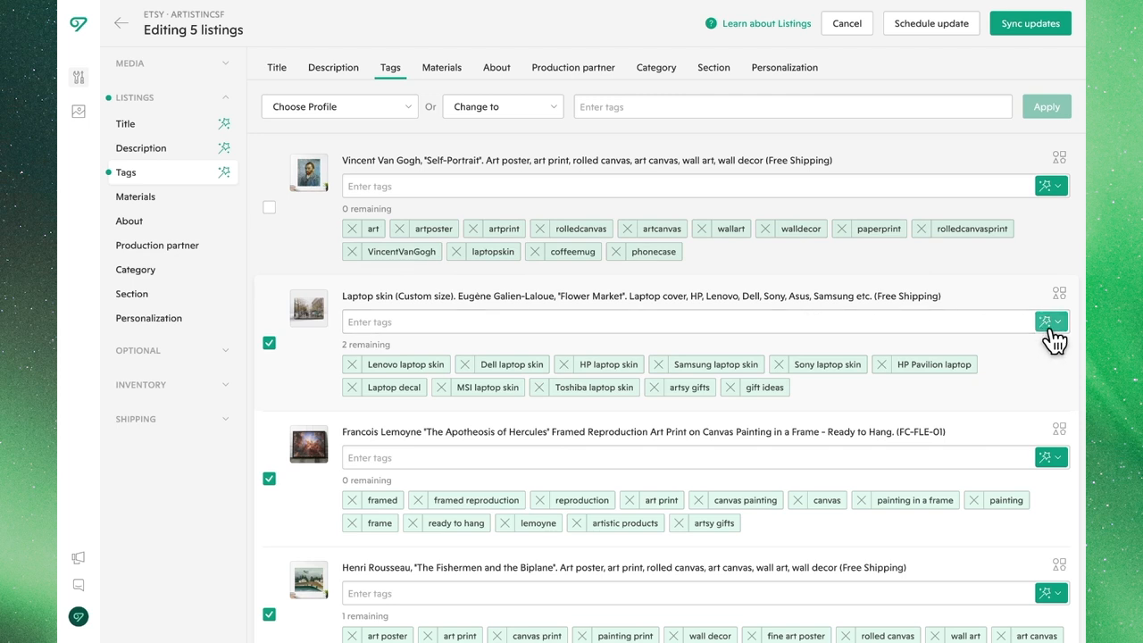
# Fill the laptop skin's tag slots with the suggested tags 'Laptop skin' and 'Flower Market'.
pyautogui.click(1059, 321)
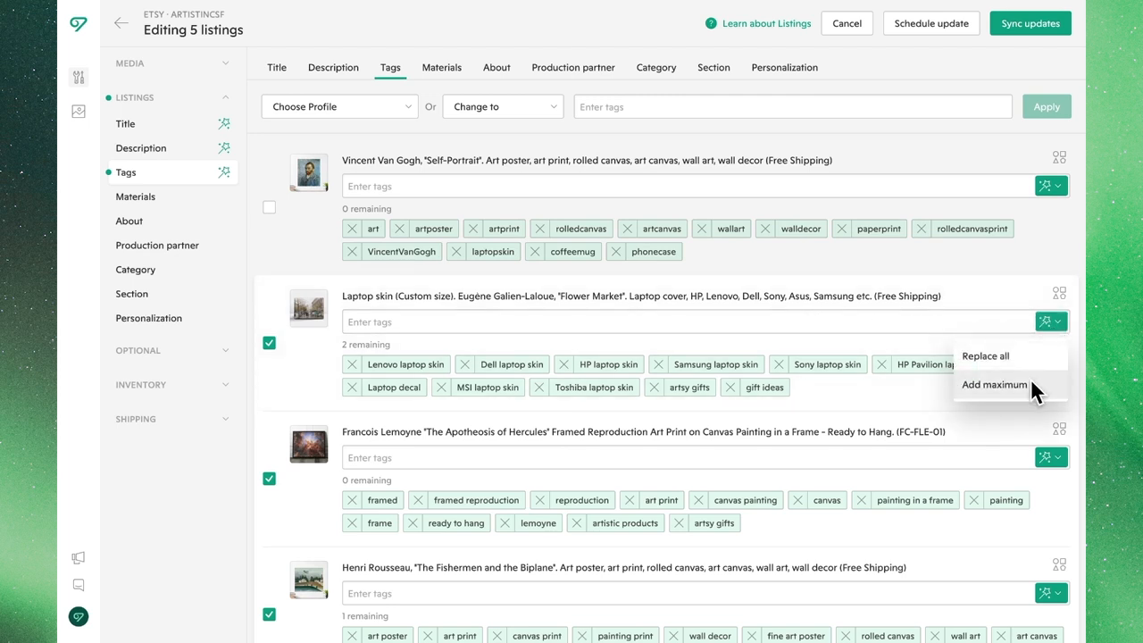
pyautogui.click(992, 385)
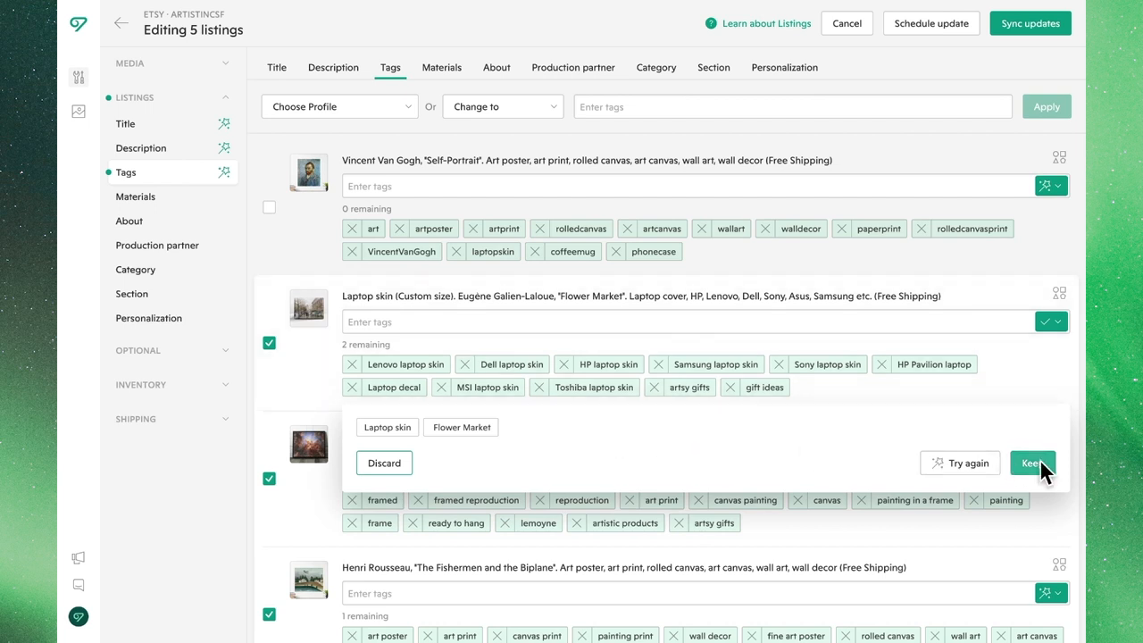
pyautogui.click(1032, 462)
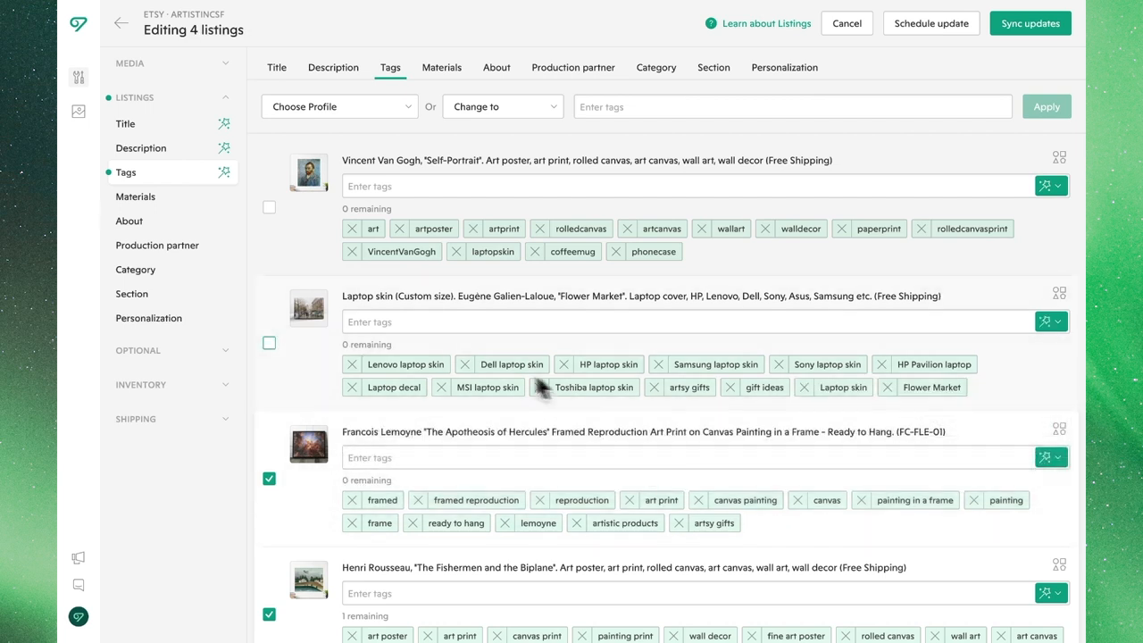
pyautogui.moveTo(361, 360)
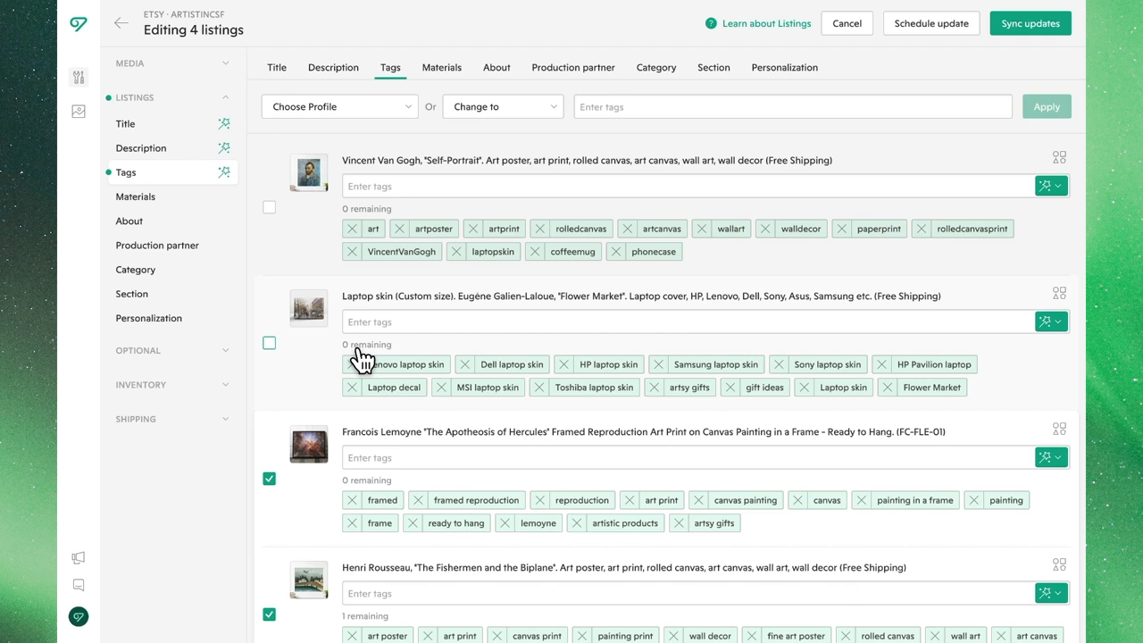
pyautogui.moveTo(361, 357)
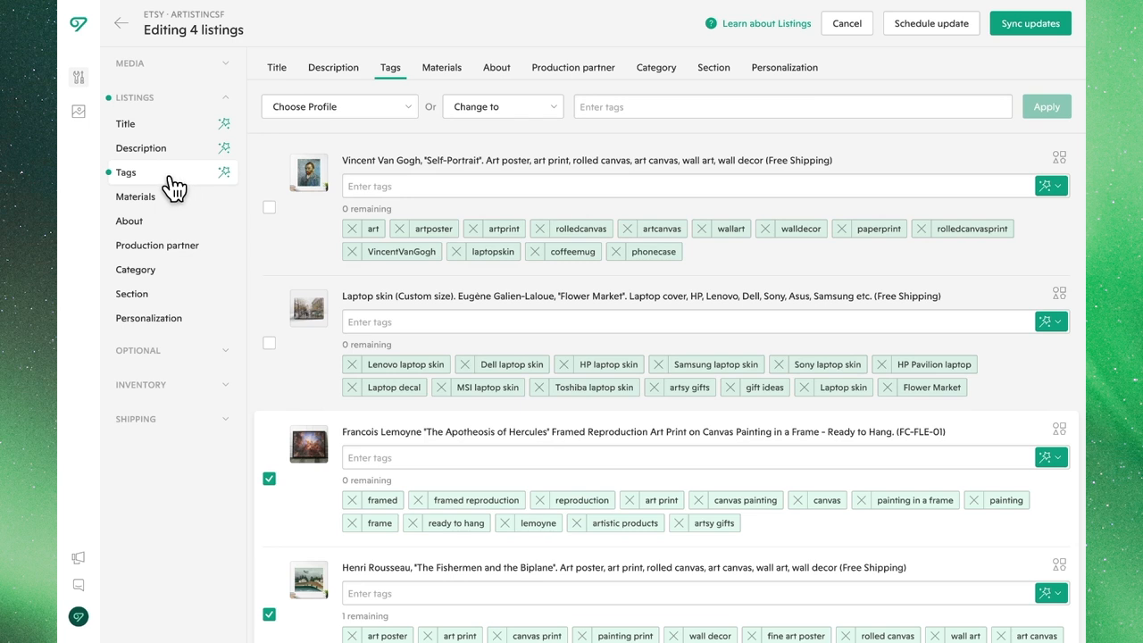
pyautogui.moveTo(185, 188)
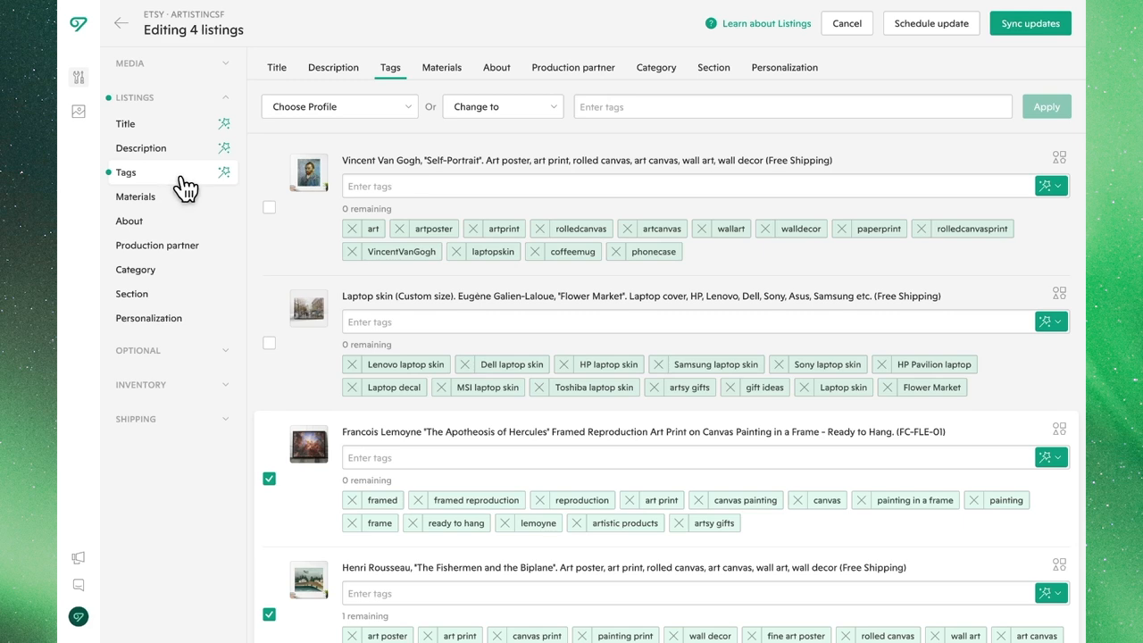
# Give the Rousseau print its own tags 'fine art' and 'artistic decor'.
pyautogui.scroll(-3)
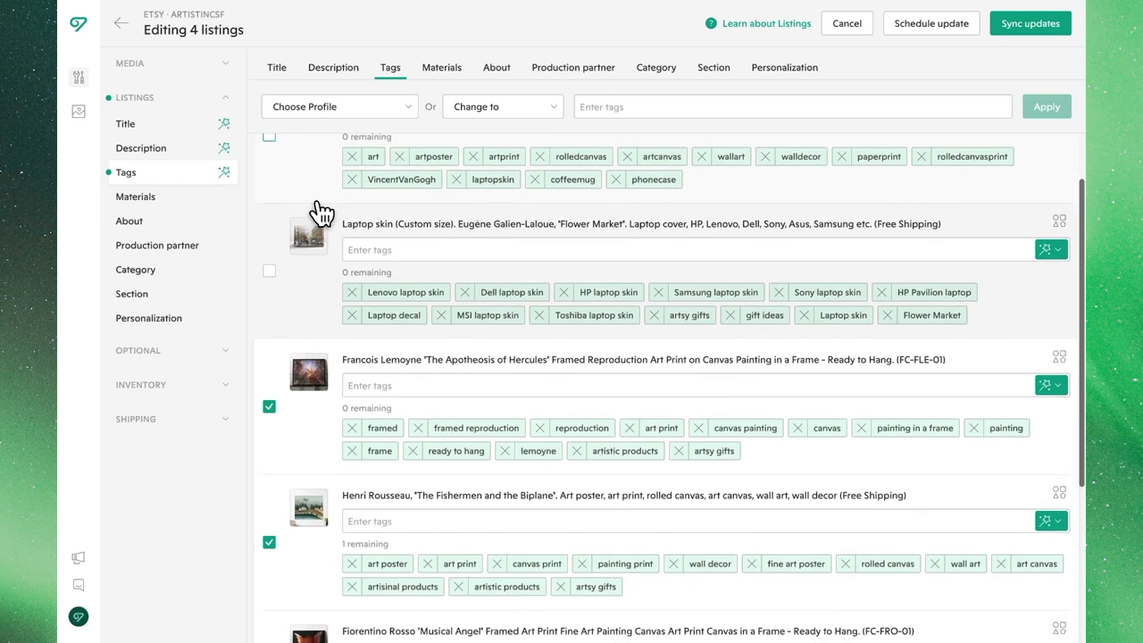
pyautogui.scroll(-3)
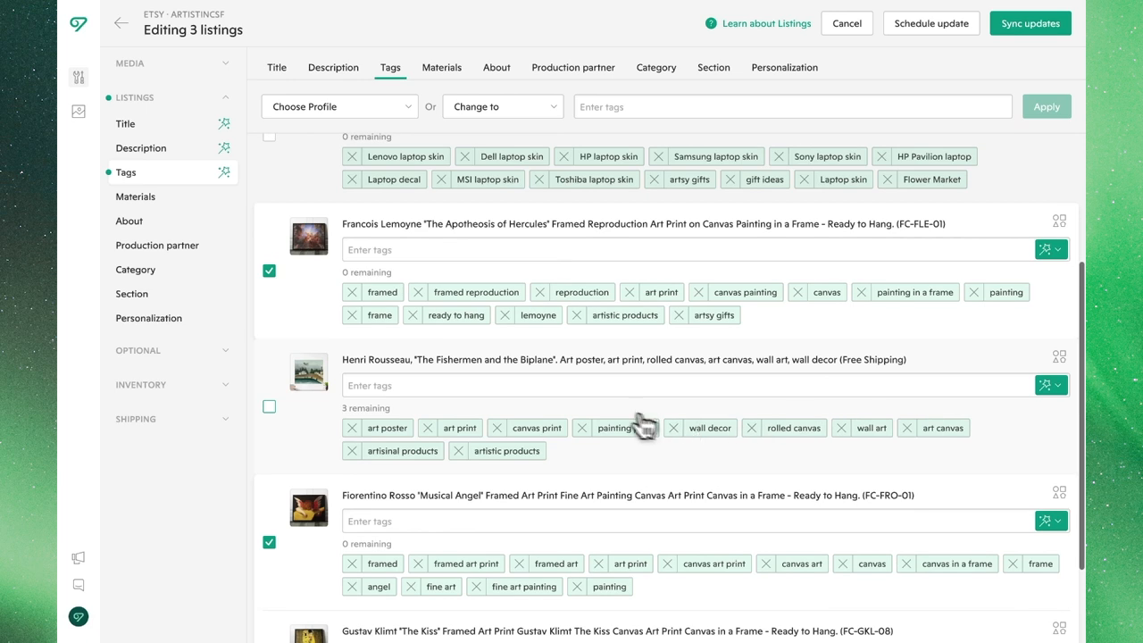
pyautogui.write('fine art,')
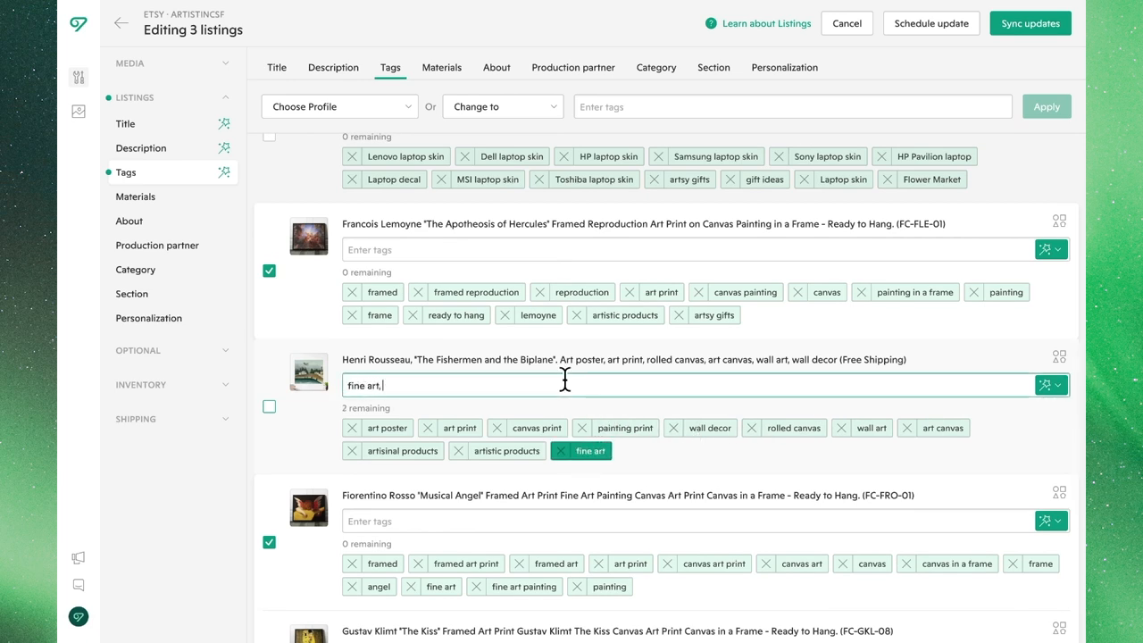
pyautogui.write('artistic decor')
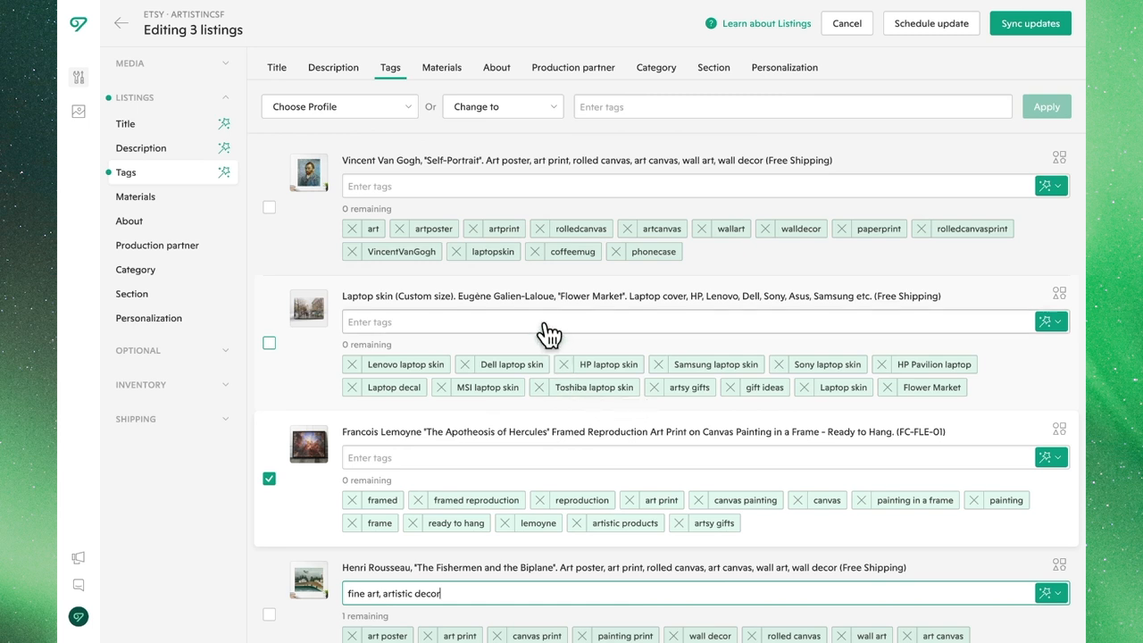
pyautogui.moveTo(441, 66)
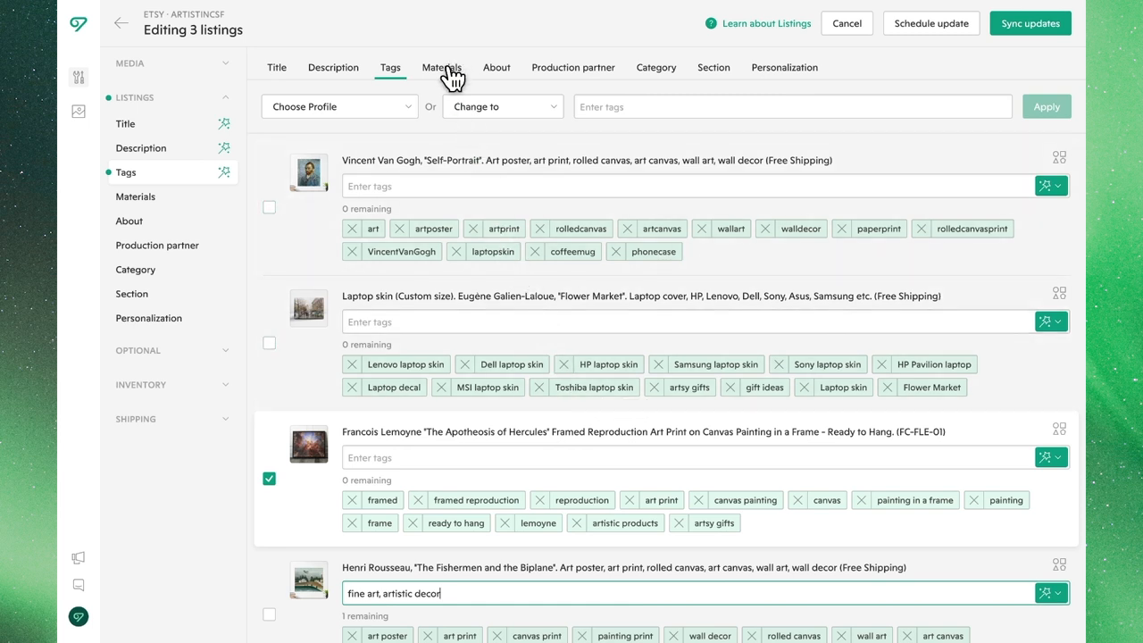
# In Materials, re-include all six listings and bulk-add 'canvas'.
pyautogui.click(440, 67)
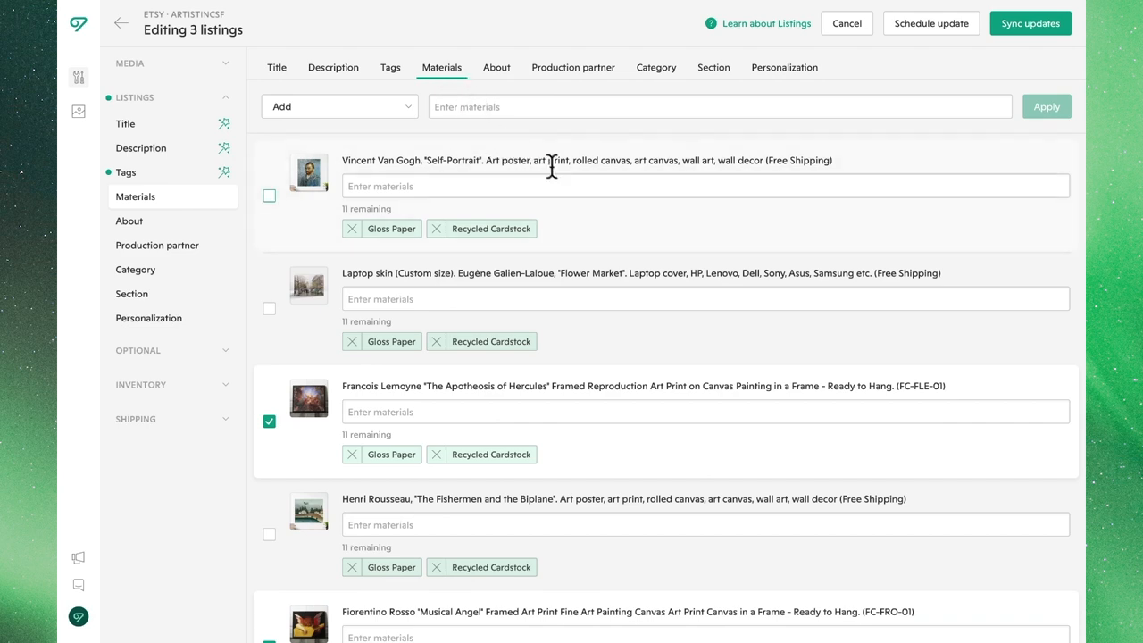
pyautogui.scroll(-3)
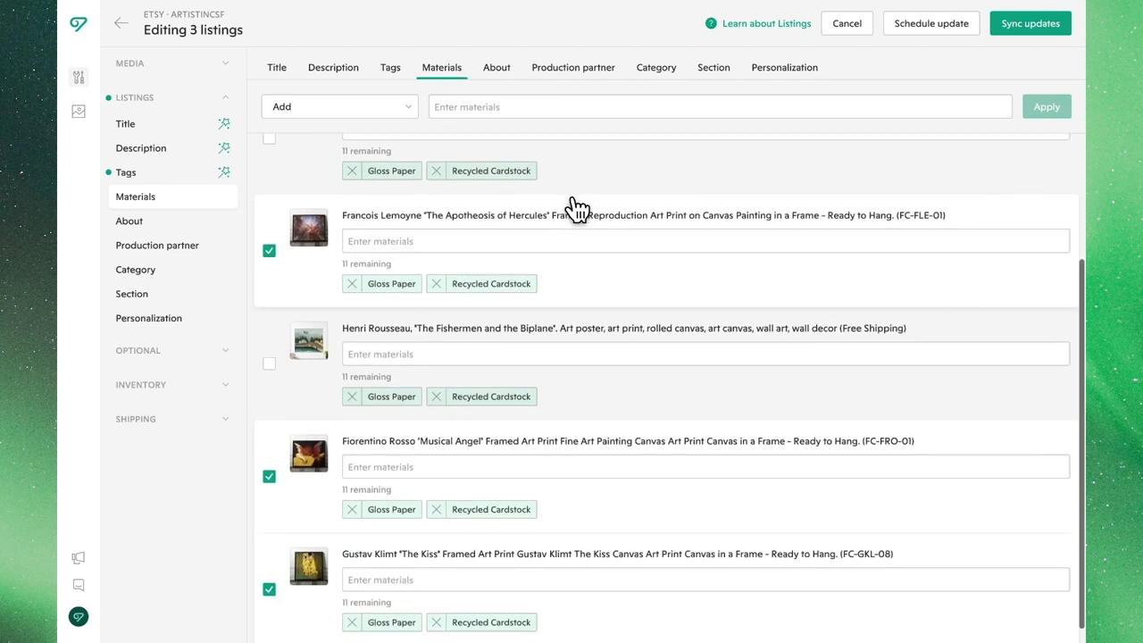
pyautogui.click(269, 363)
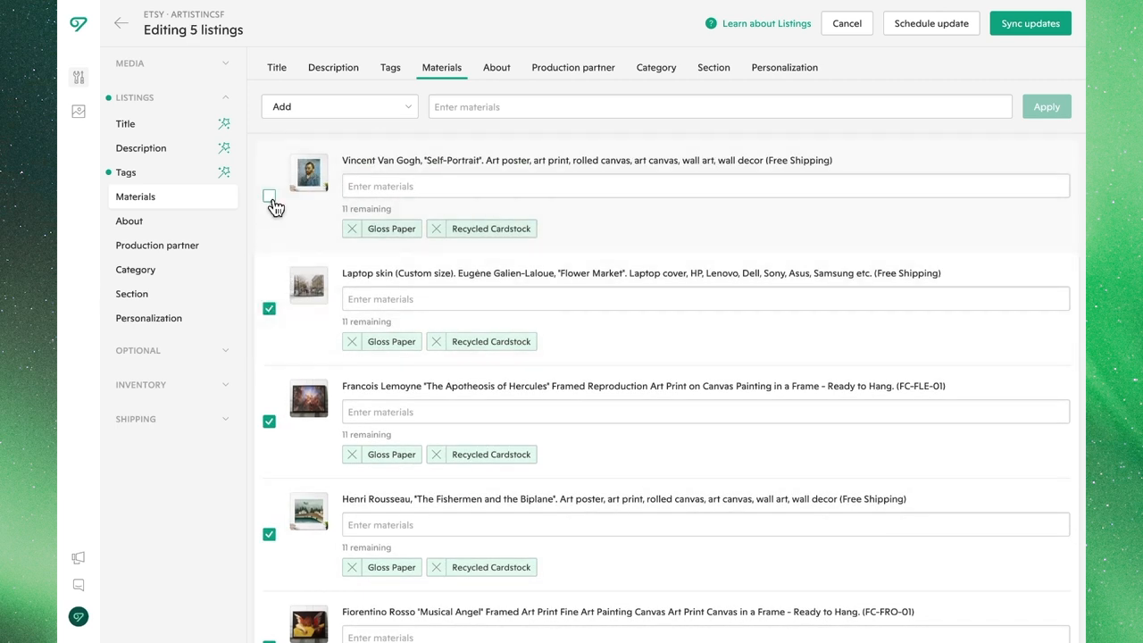
pyautogui.click(269, 195)
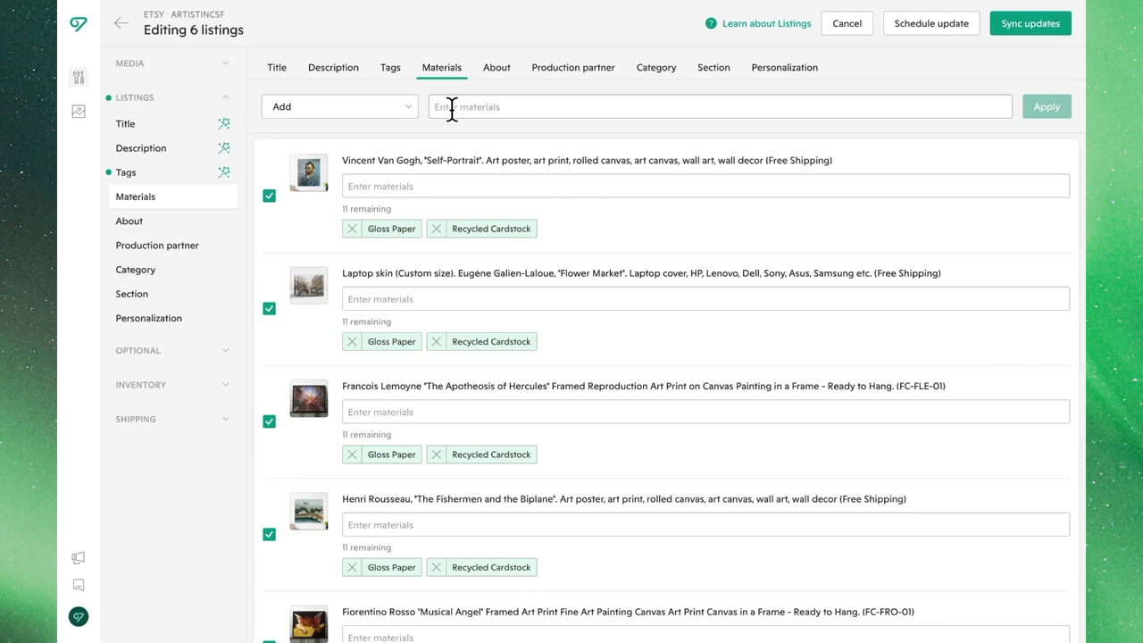
pyautogui.write('canvas')
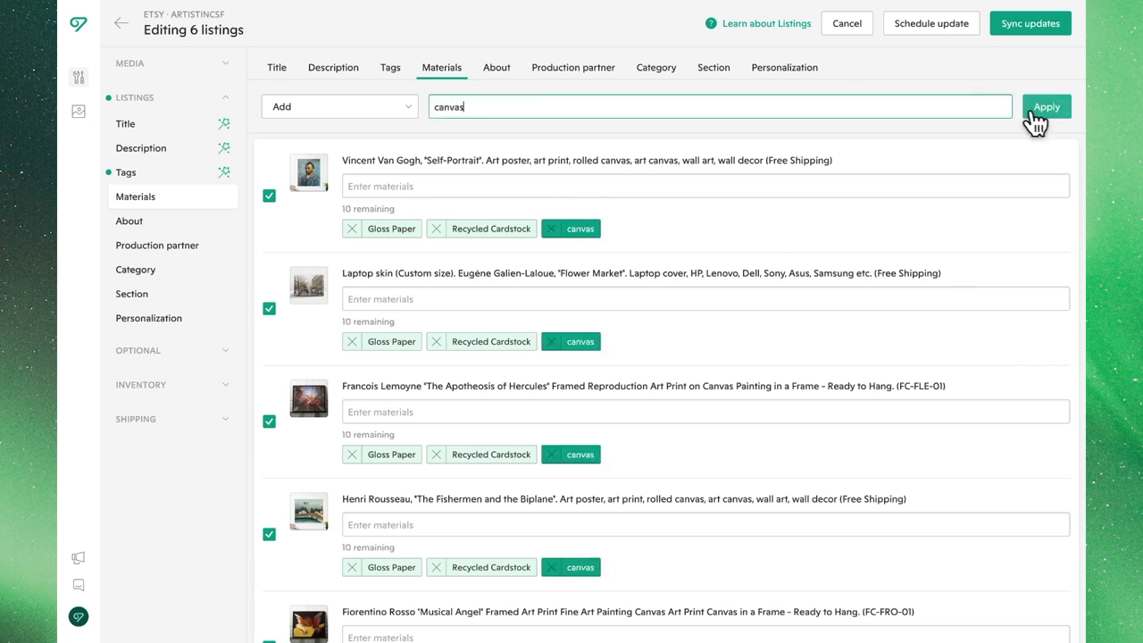
pyautogui.click(1045, 106)
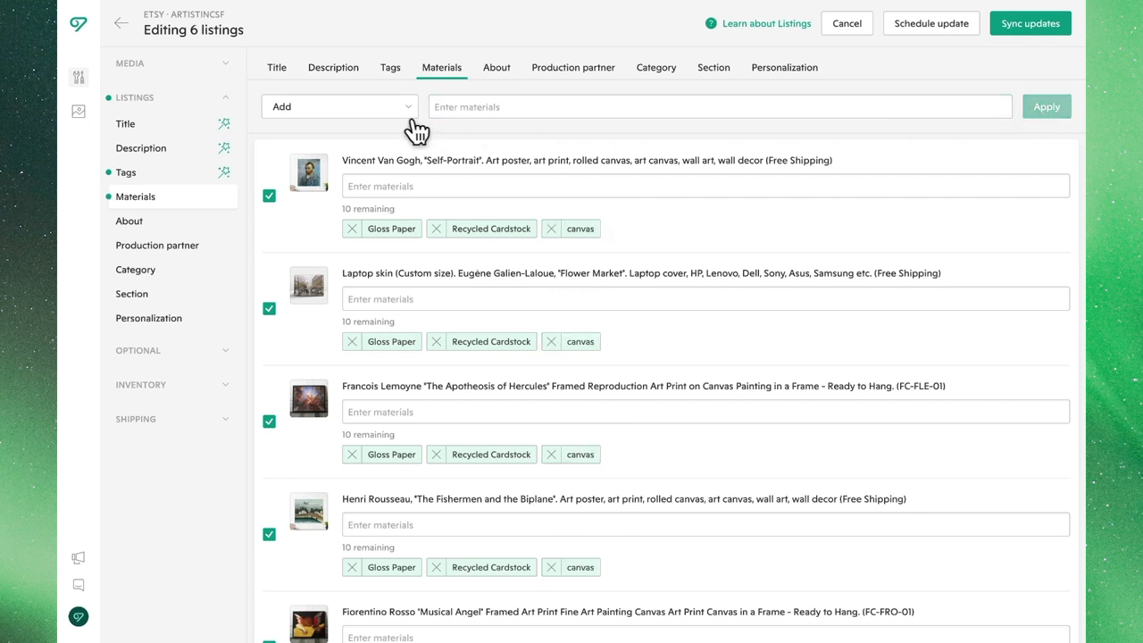
# Bulk-delete the material 'Gloss Paper' from all six listings.
pyautogui.click(339, 106)
pyautogui.write('Gloss Paper')
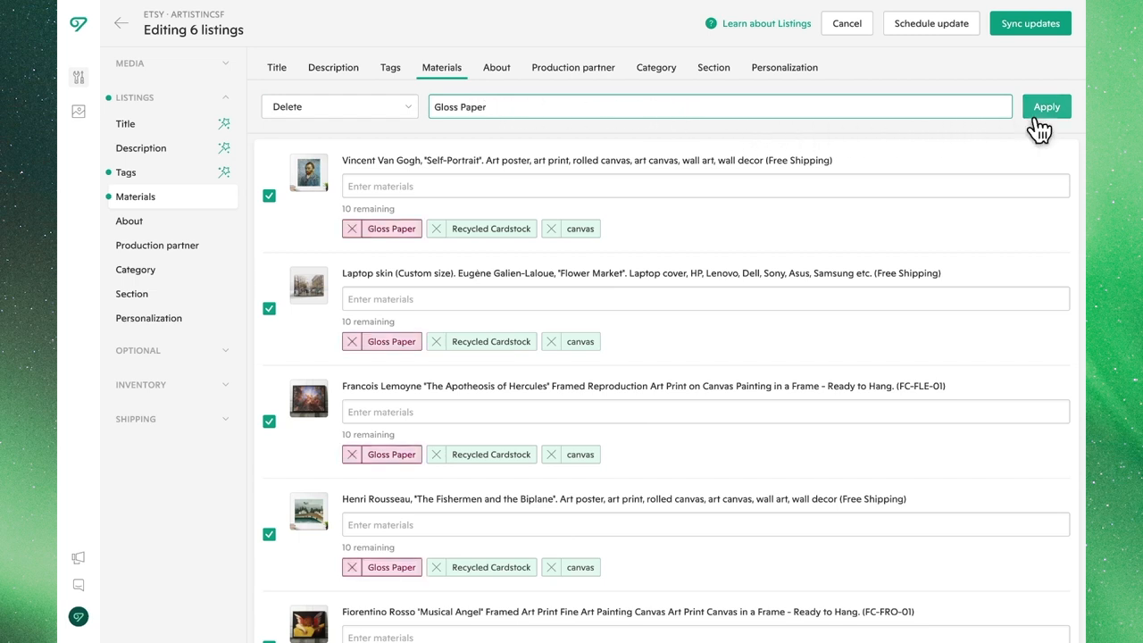
pyautogui.click(1045, 107)
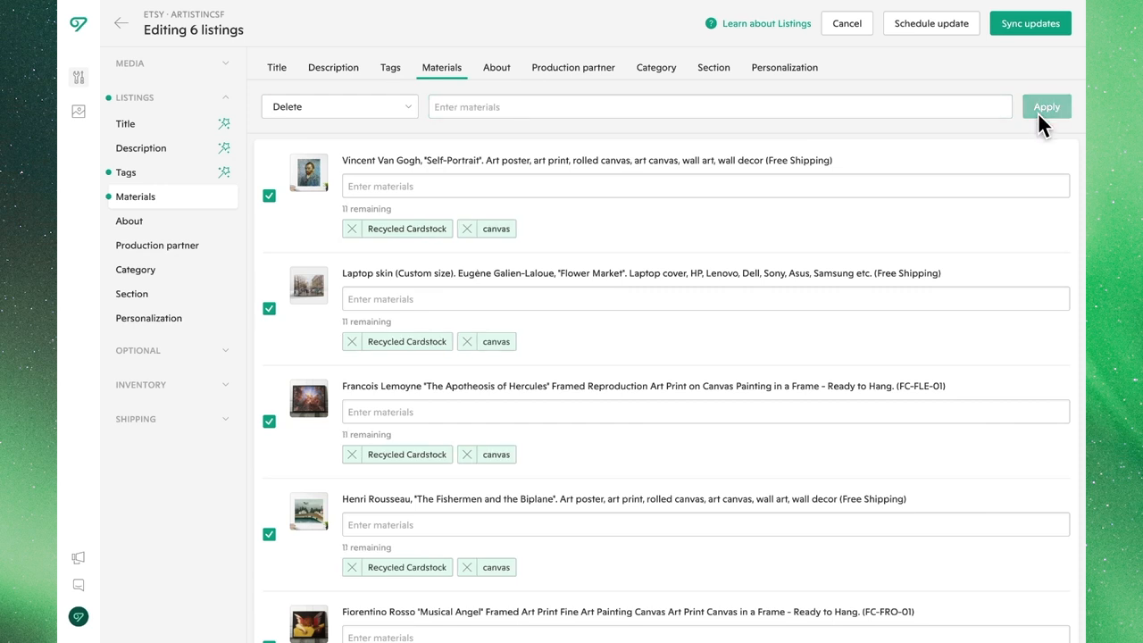
pyautogui.moveTo(1036, 125)
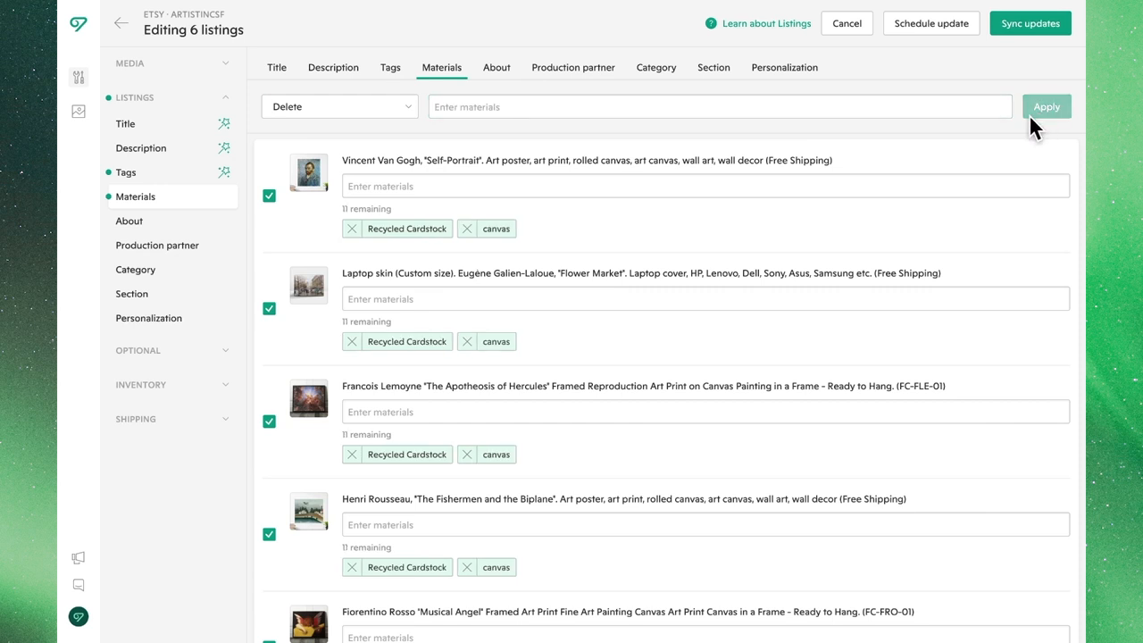
pyautogui.moveTo(979, 150)
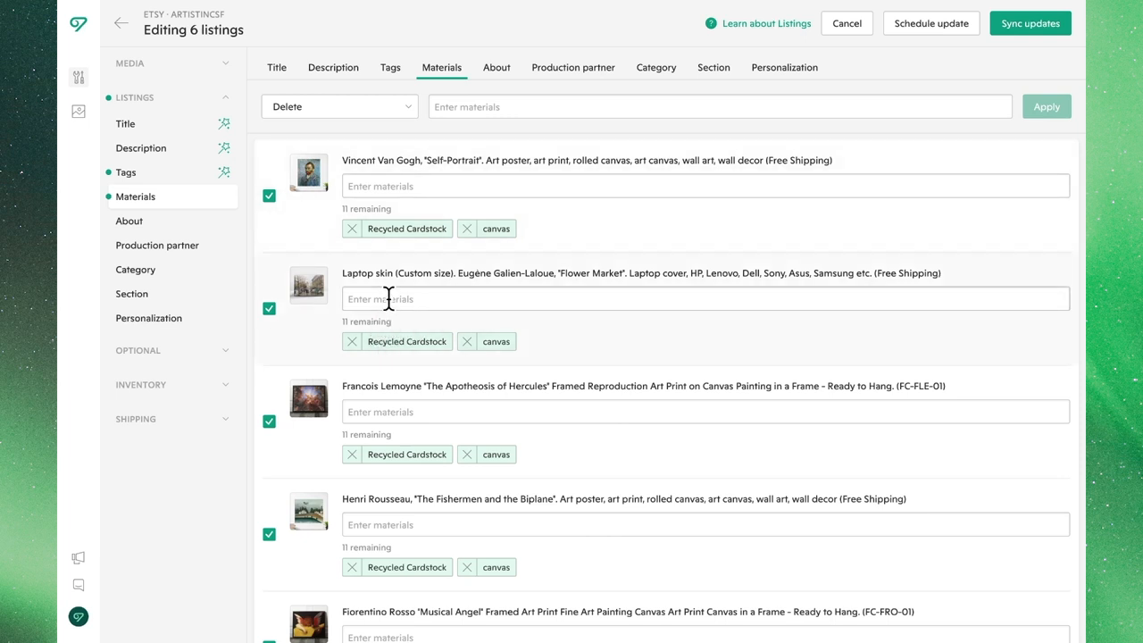
# Add 'vinyl wrap' to the laptop skin's materials and exclude it from bulk editing.
pyautogui.click(704, 299)
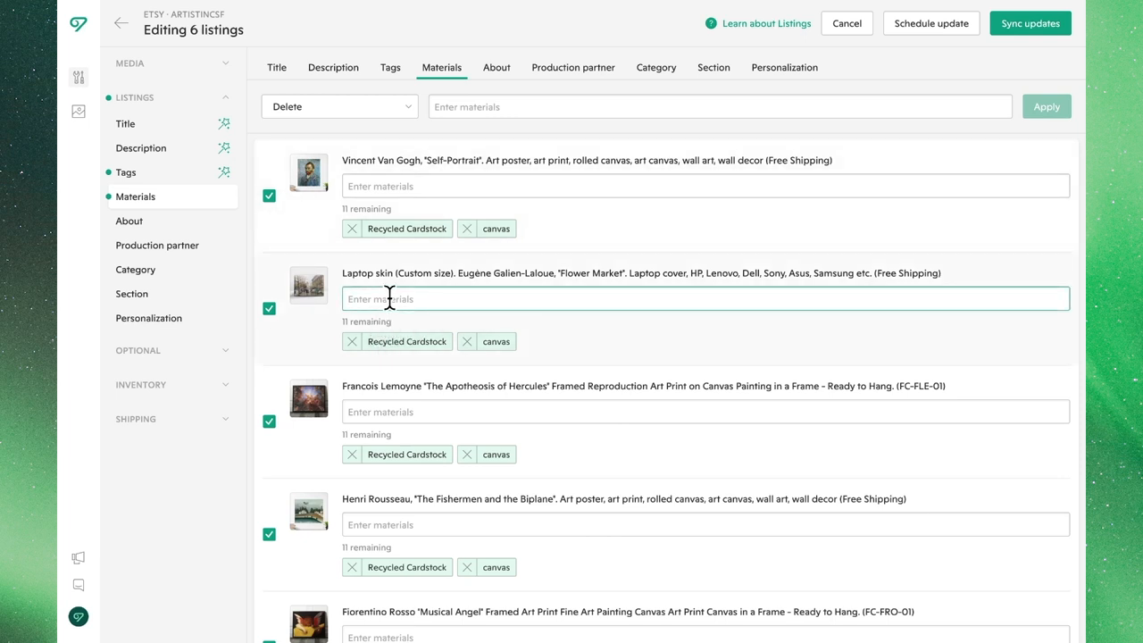
pyautogui.write('vinyl')
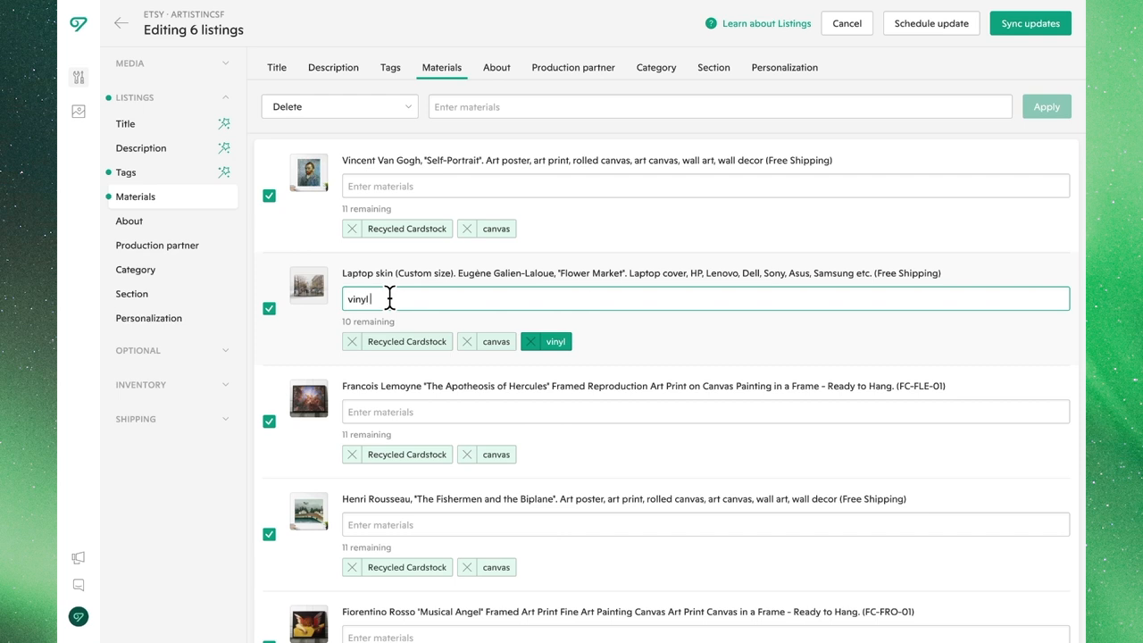
pyautogui.write('wrap,')
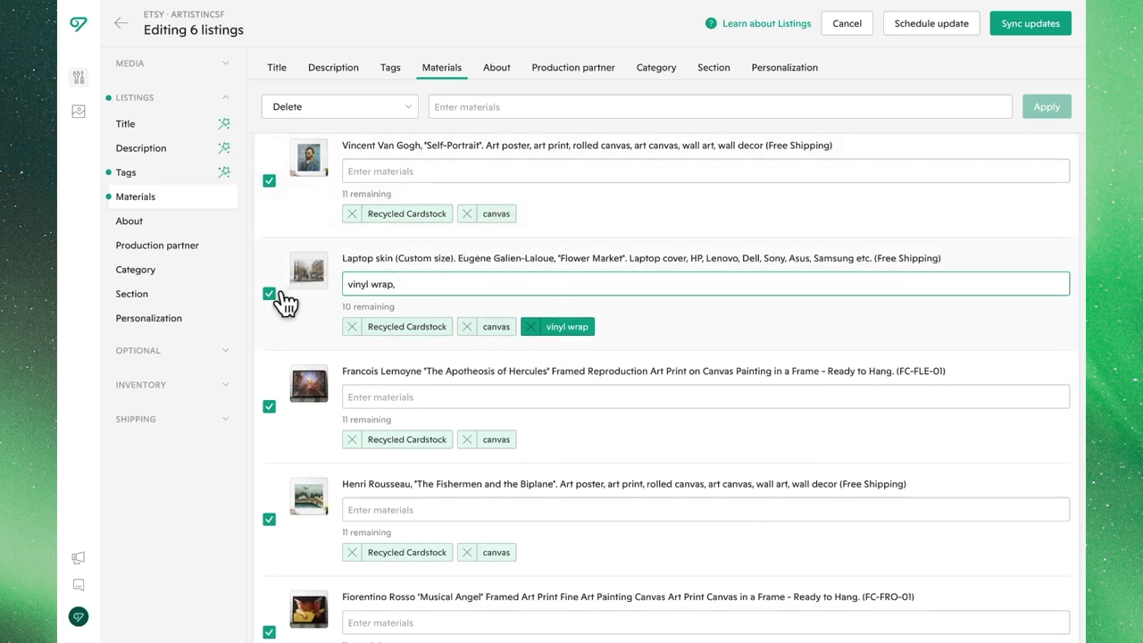
pyautogui.click(268, 295)
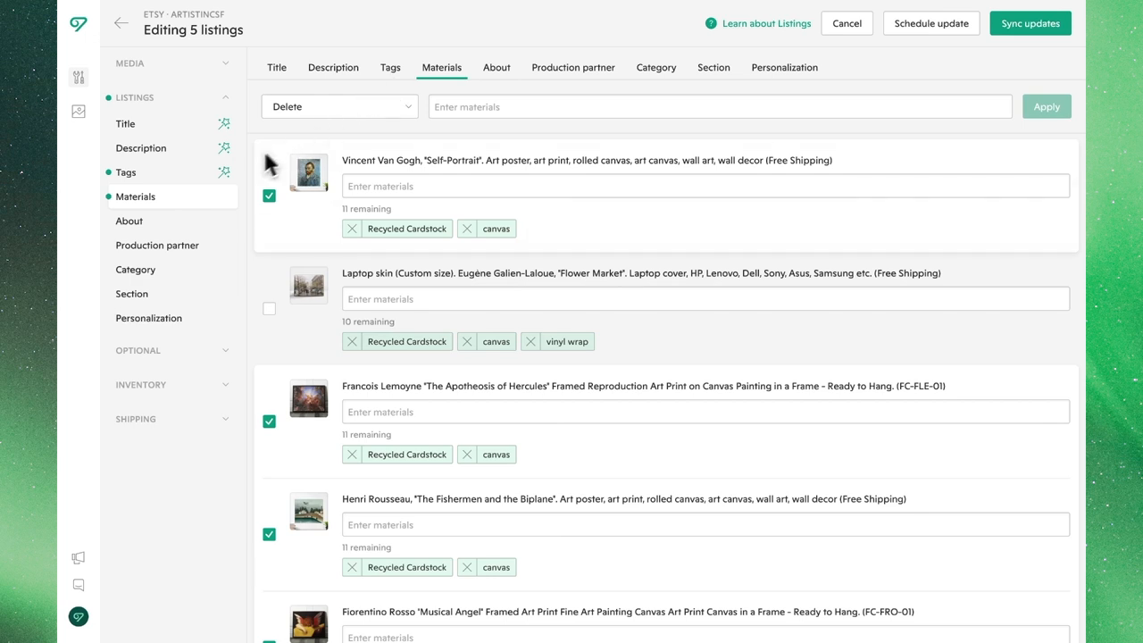
pyautogui.moveTo(205, 214)
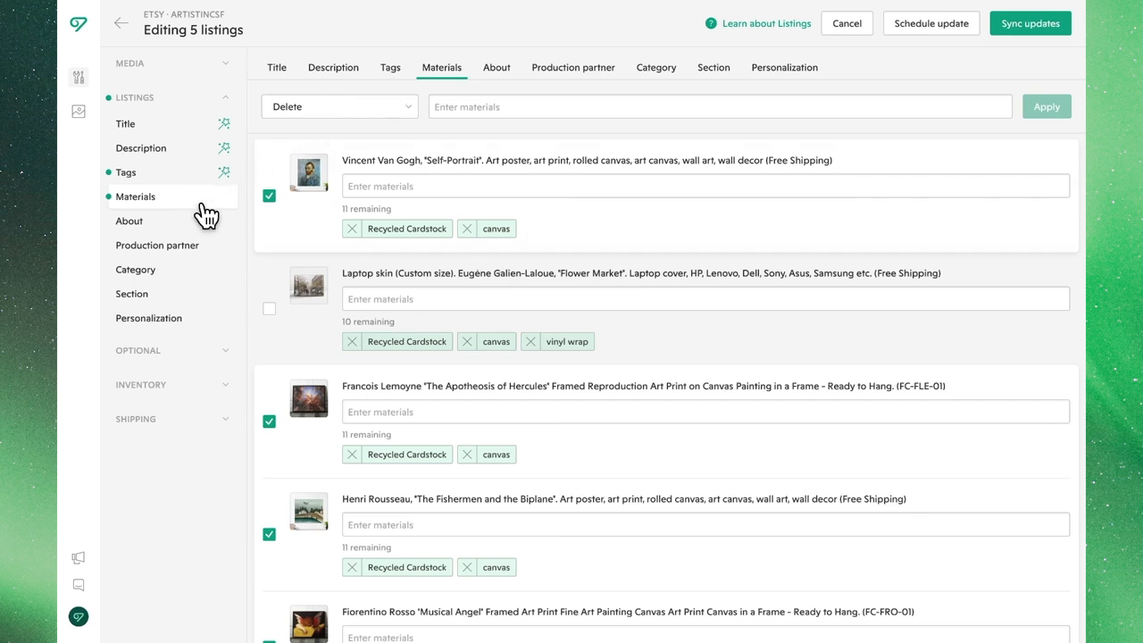
# Sync all pending updates to Etsy and return to the Tags view.
pyautogui.click(1029, 22)
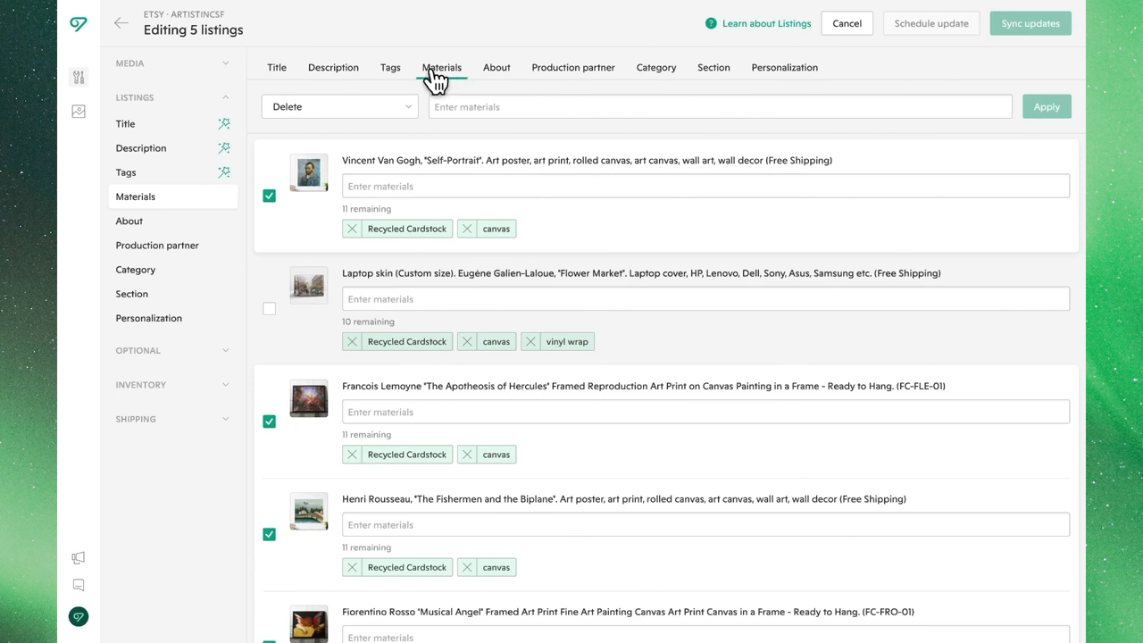
pyautogui.click(390, 67)
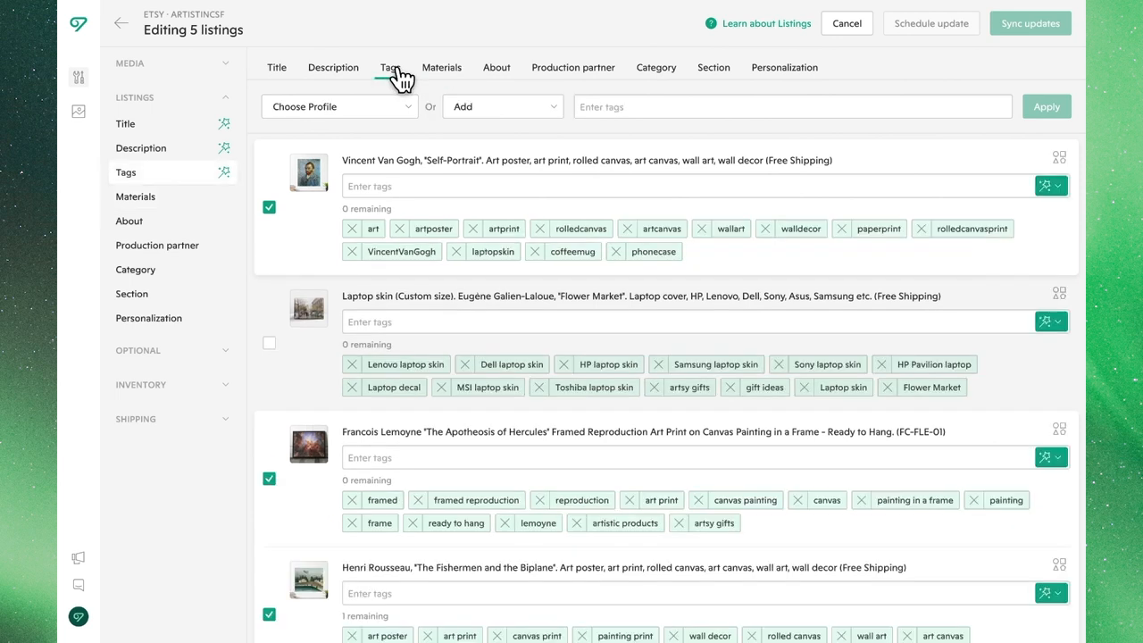